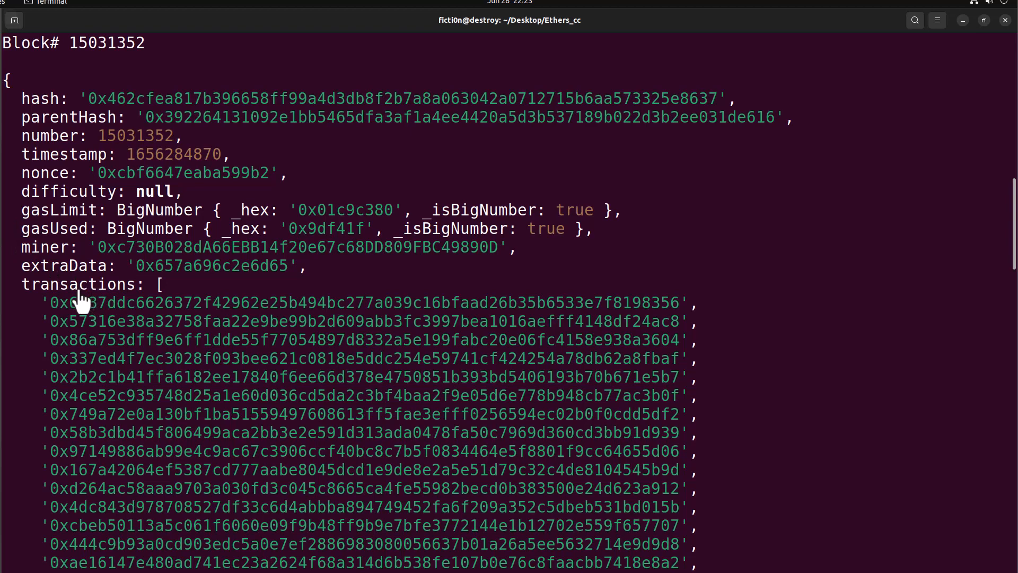
Step: Select and copy the first transaction hash of block 15031352 from the terminal output
double_click(175, 303)
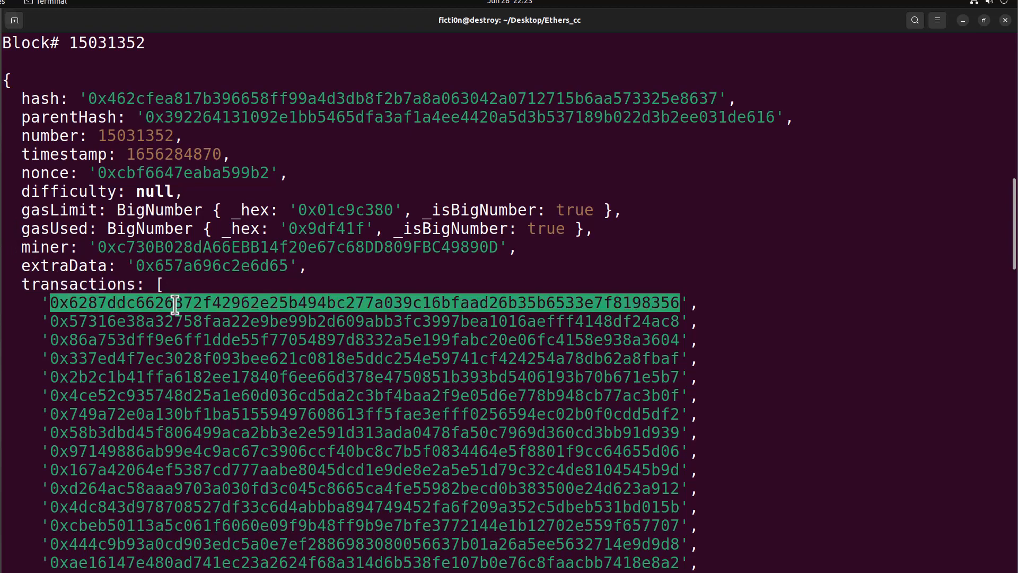
right_click(175, 303)
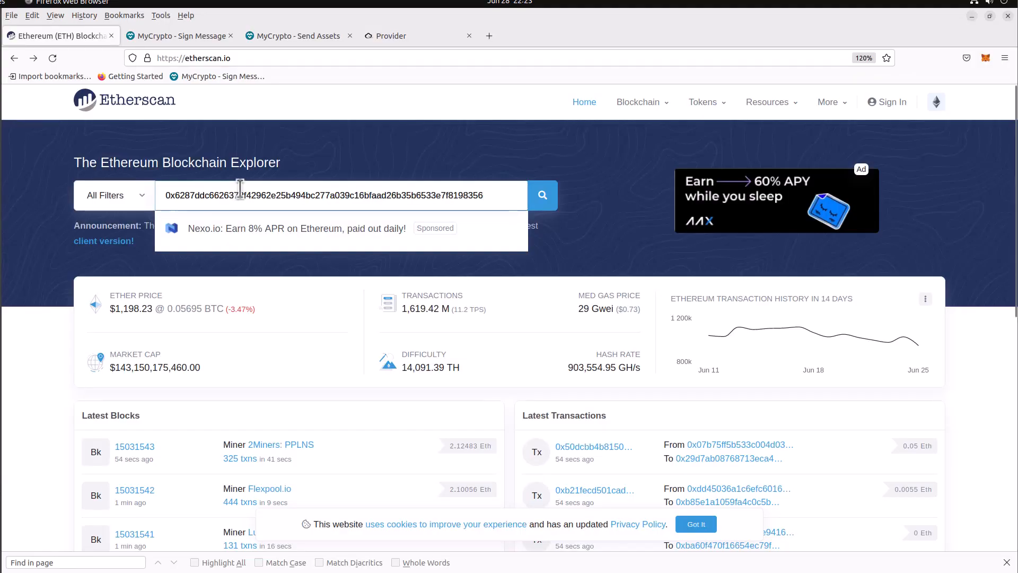
Step: Search Etherscan for the pasted hash and scroll through its transaction details
click(542, 195)
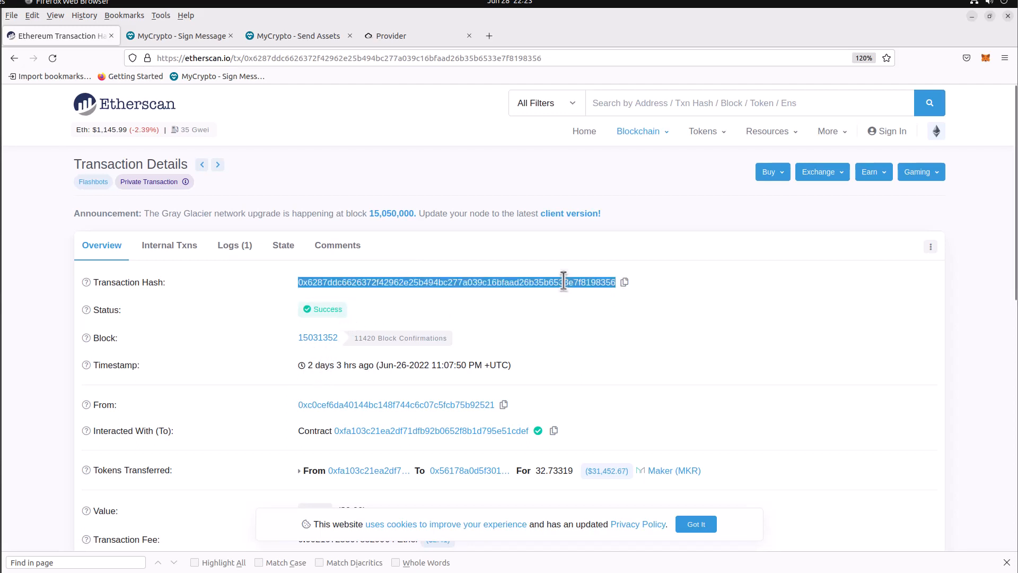
scroll(down, 3)
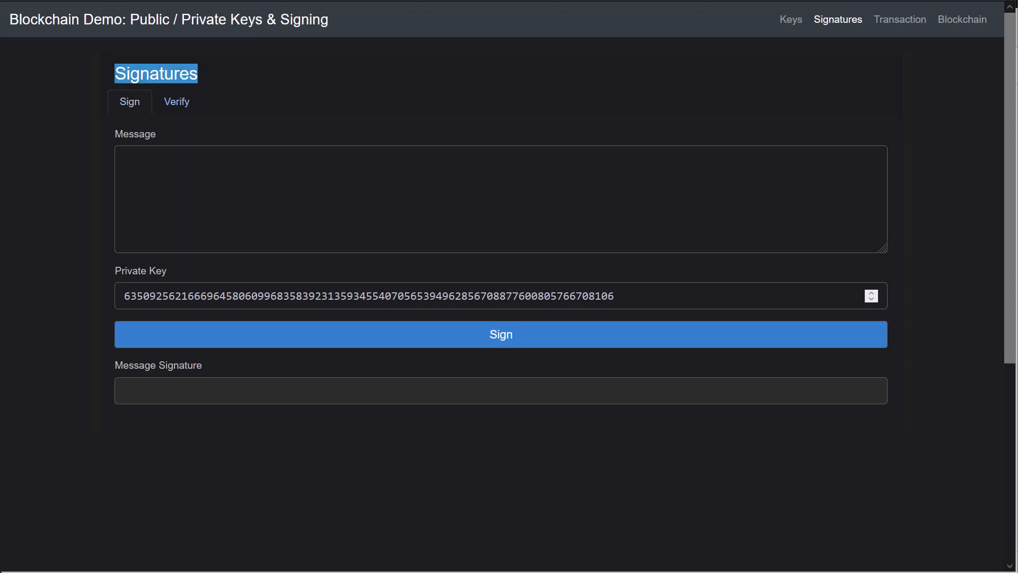
Step: Sign the message 'test' with the private key and bring up the Verify form
click(177, 102)
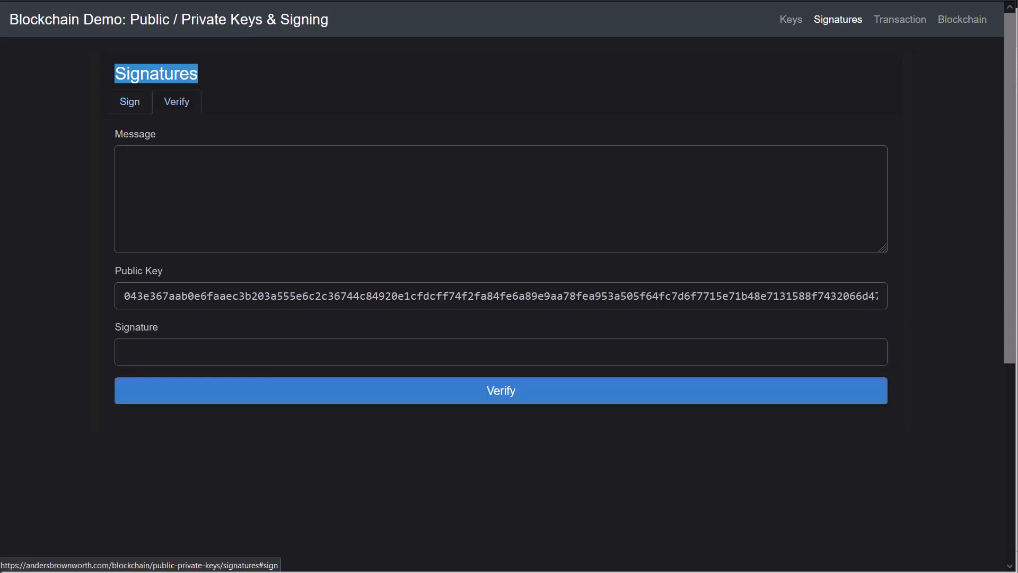
click(130, 102)
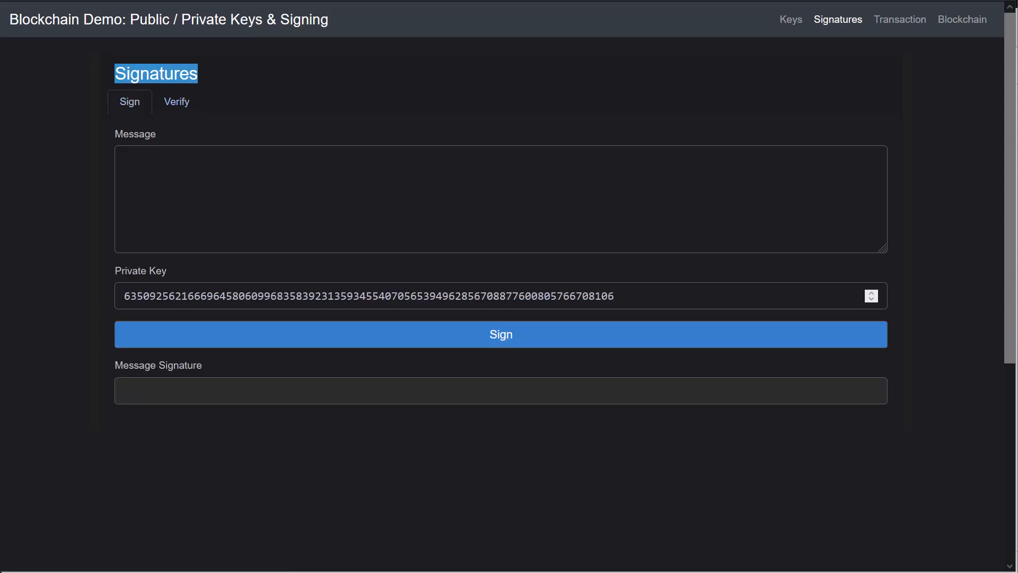
text(tes)
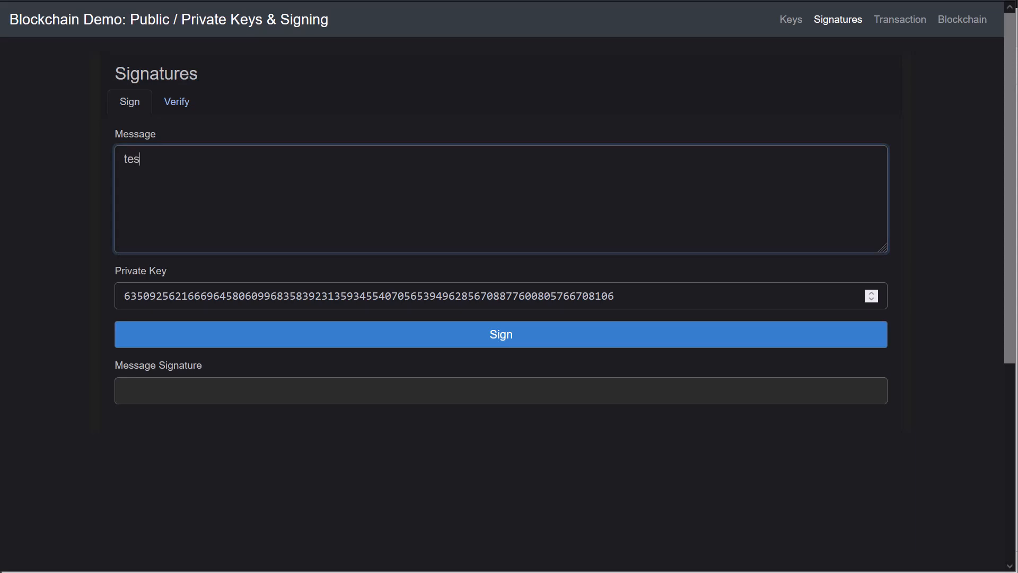
text(t)
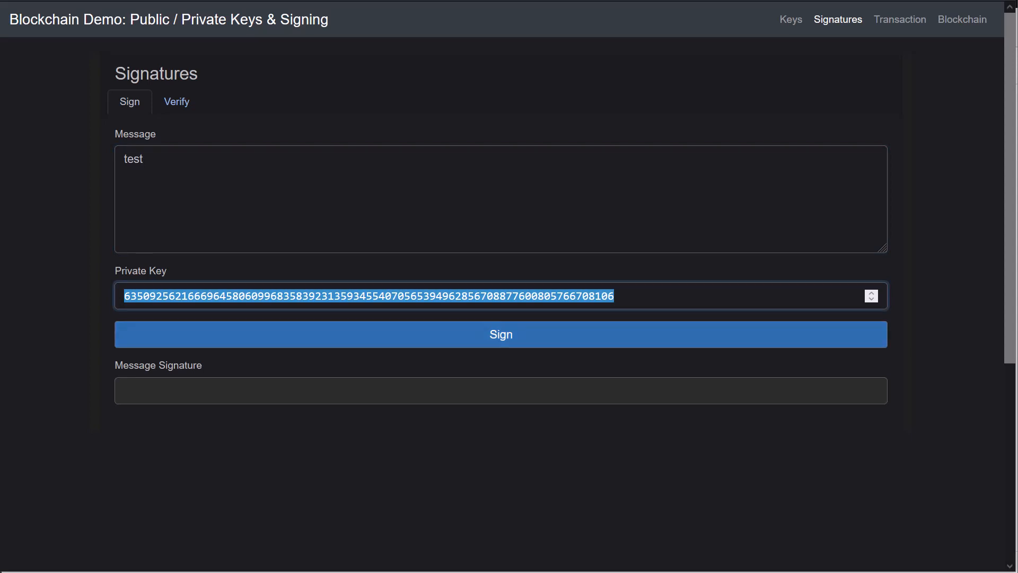
click(501, 334)
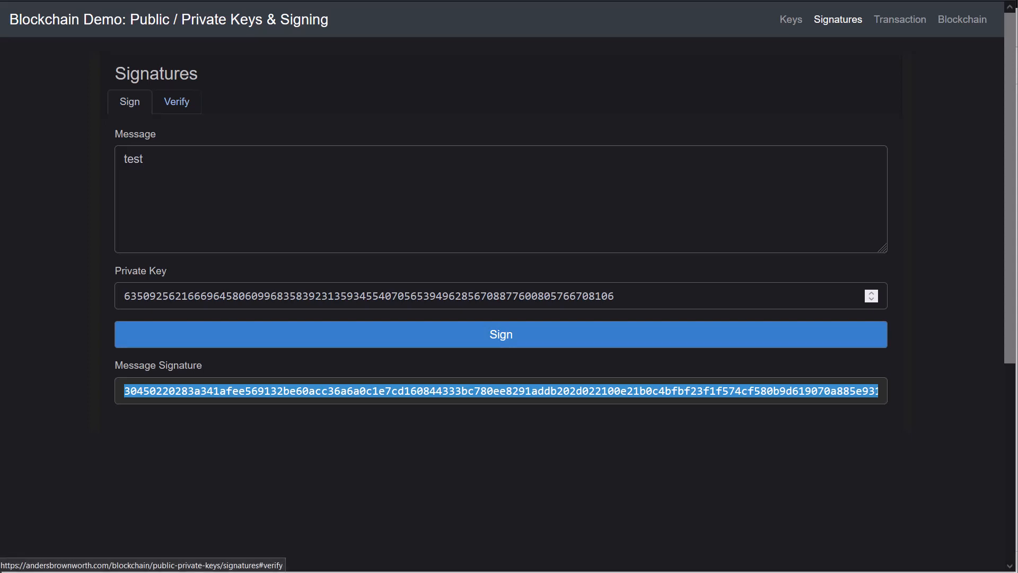
click(176, 101)
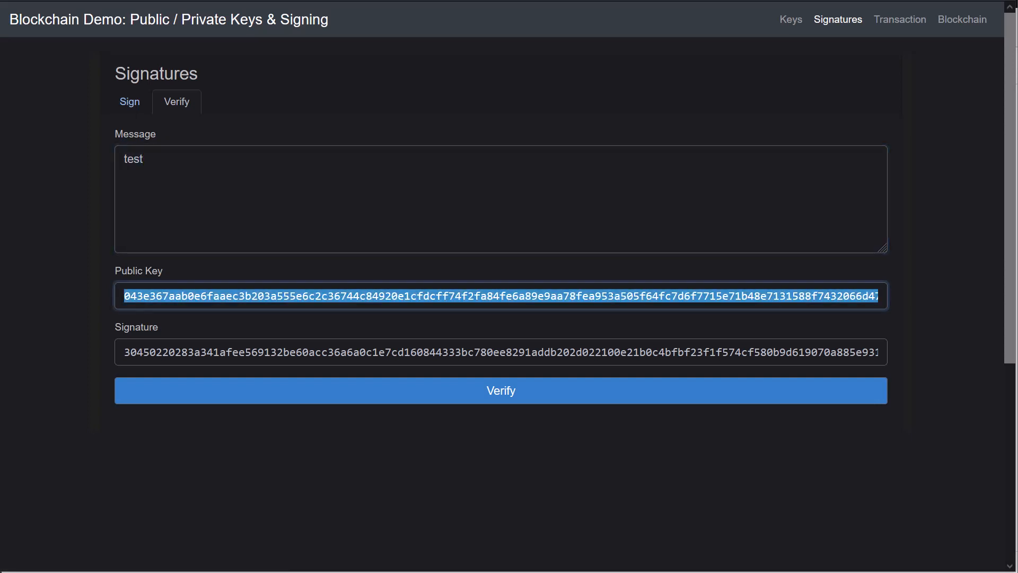
Step: Verify the 'test' signature, then change the message to 'tesr' and re-verify
click(500, 353)
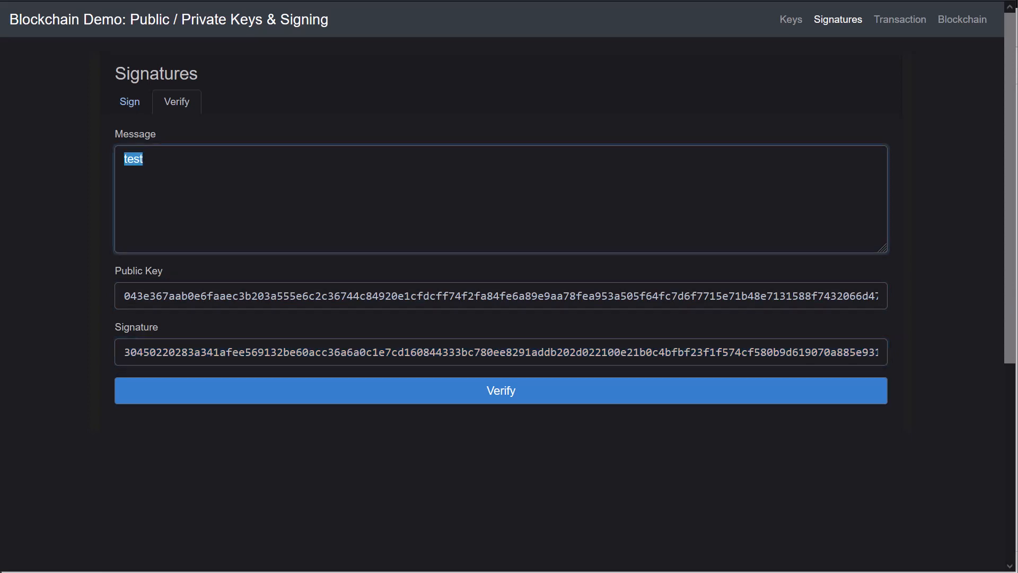
click(500, 390)
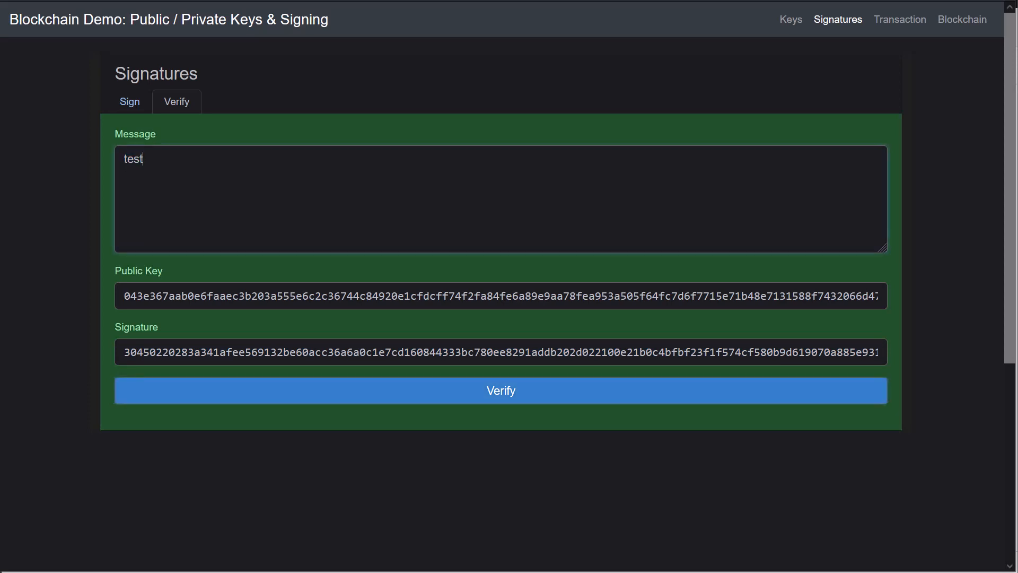
key(Backspace)
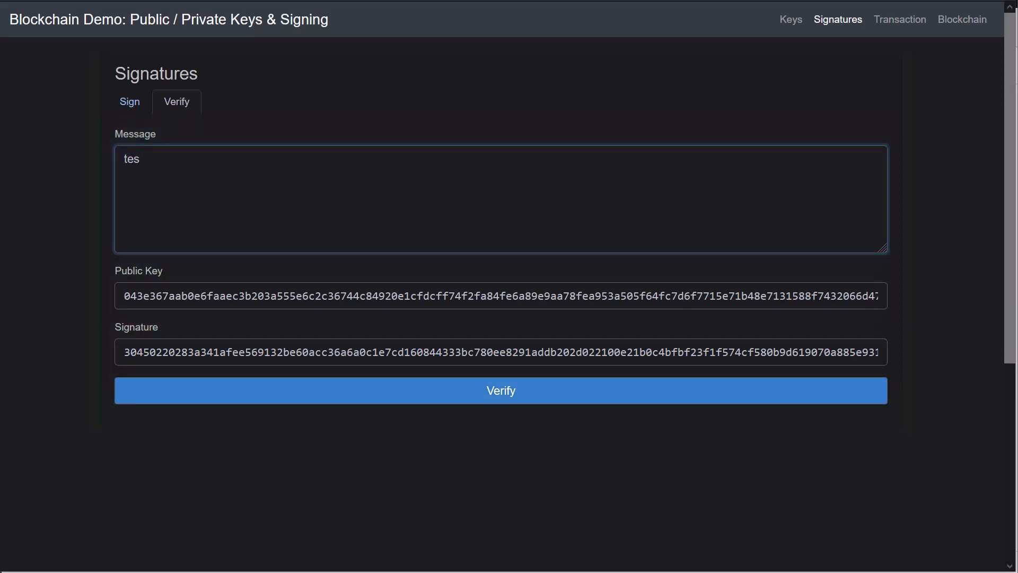
text(r)
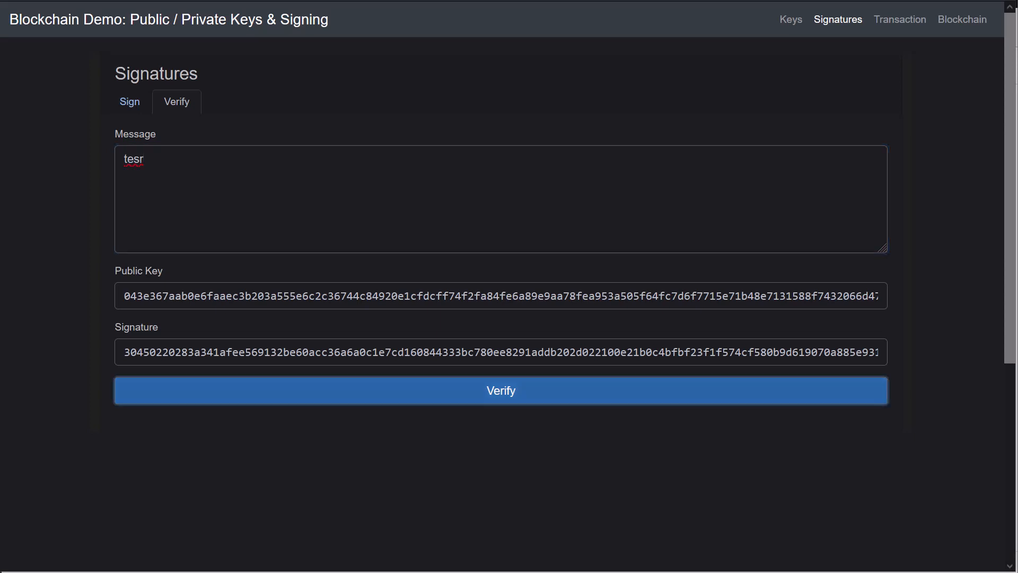
click(500, 391)
text(t)
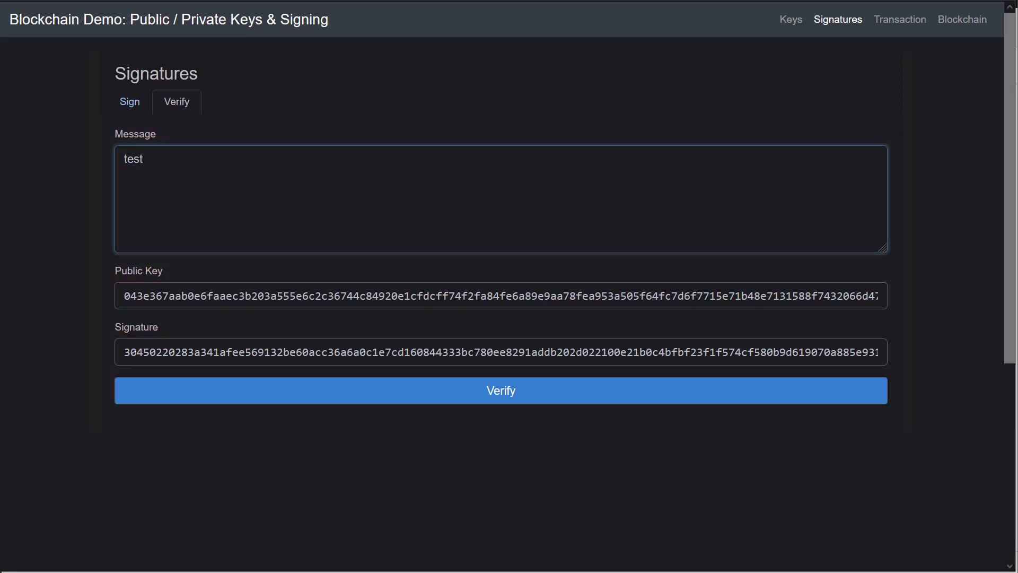
Step: Change the signature's first digit to 2 and confirm verification turns red
click(500, 390)
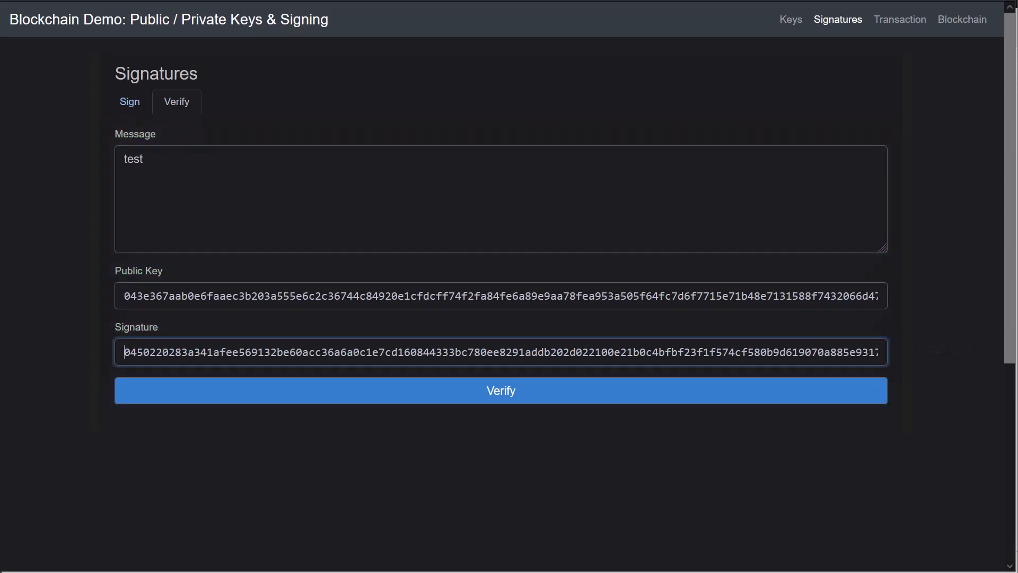
text(2)
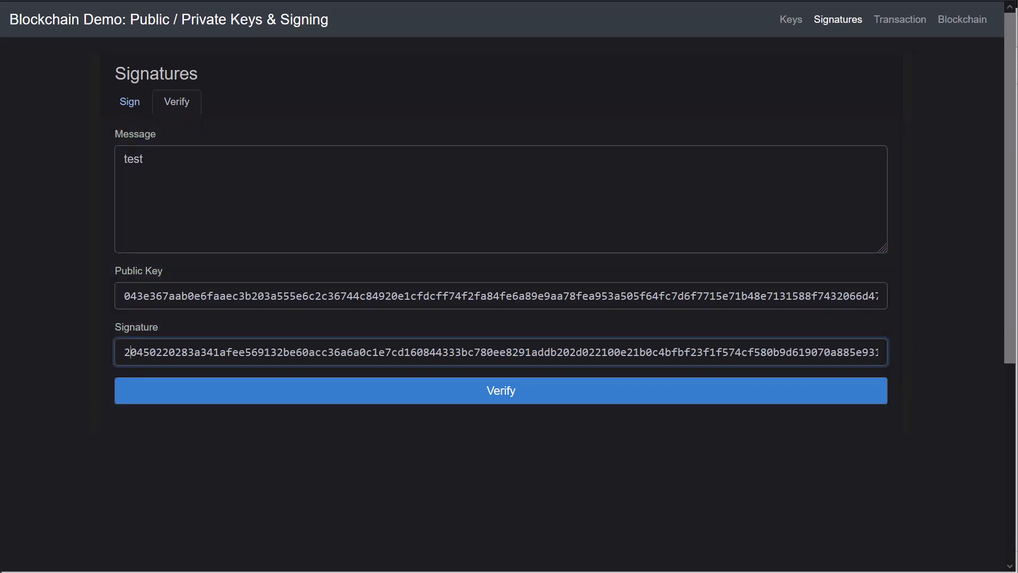
click(500, 390)
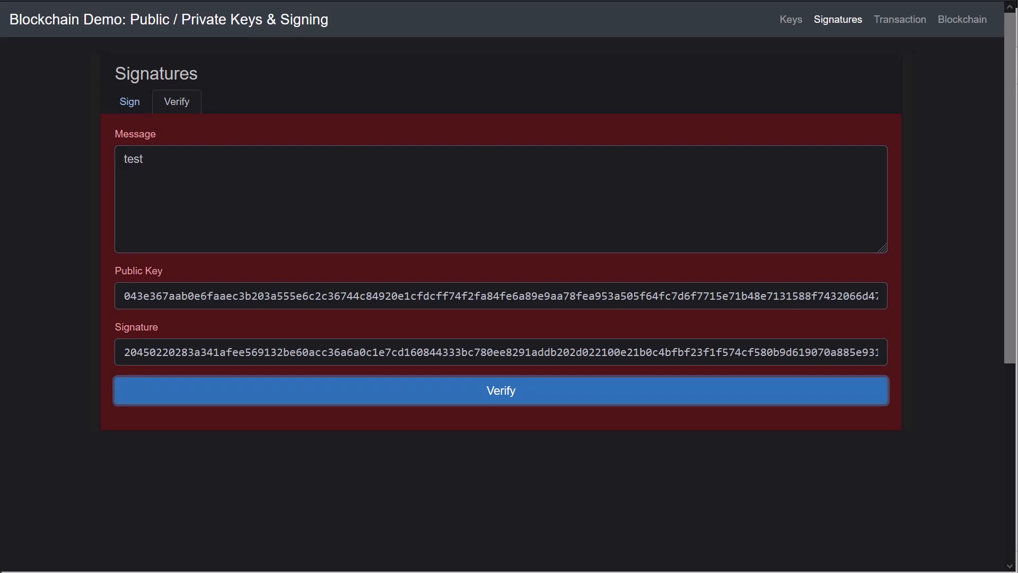
click(129, 101)
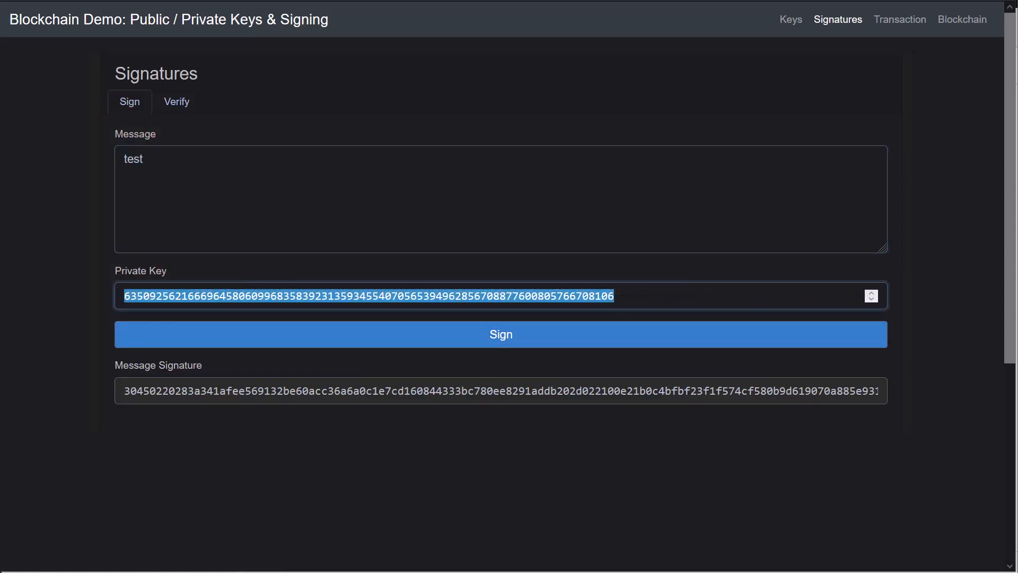
Step: Return to the verify form and select the entire 'test' message text
click(176, 101)
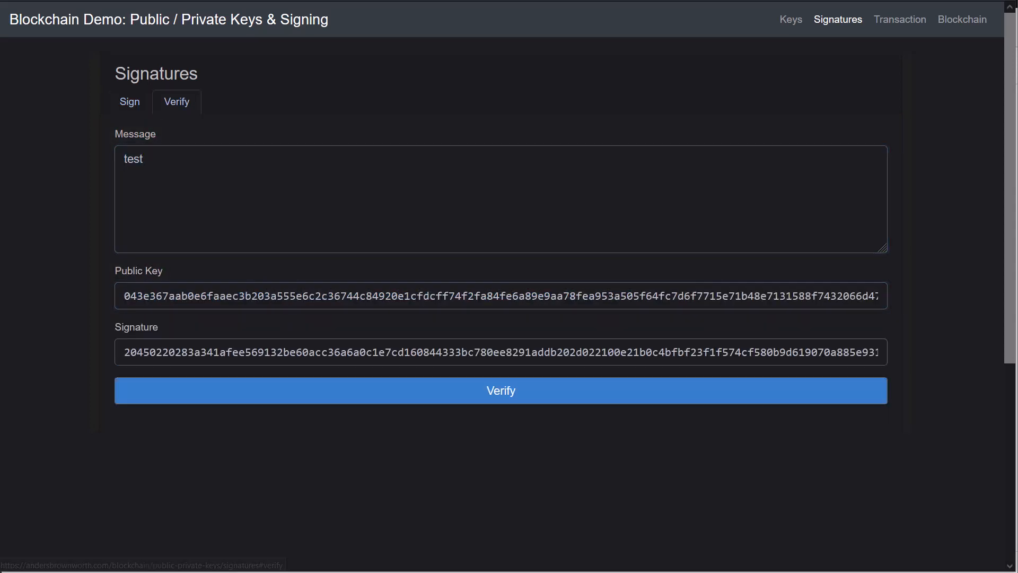
triple_click(500, 296)
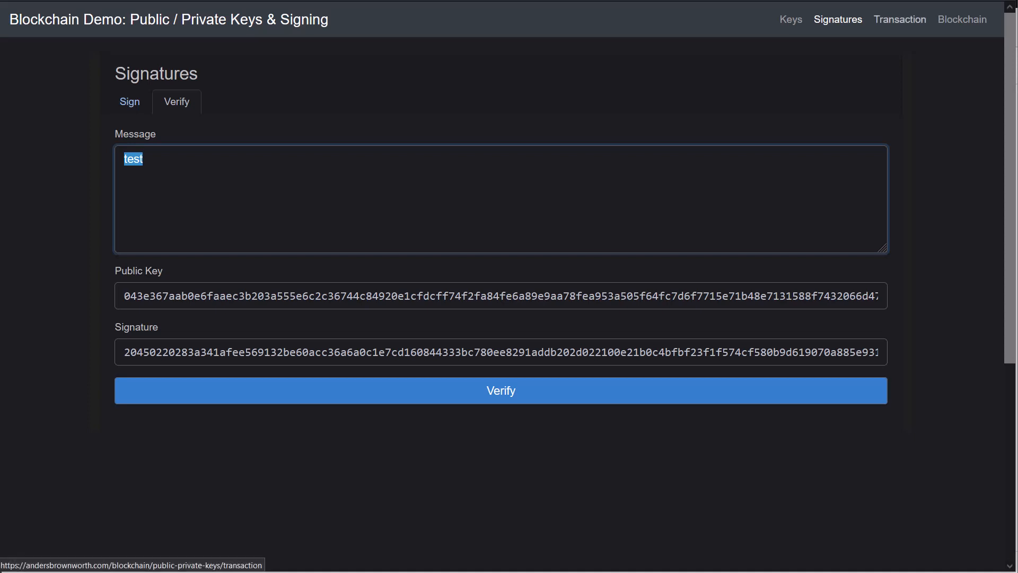
Step: Open the Transaction demo and sign the $20.00 transaction
click(899, 19)
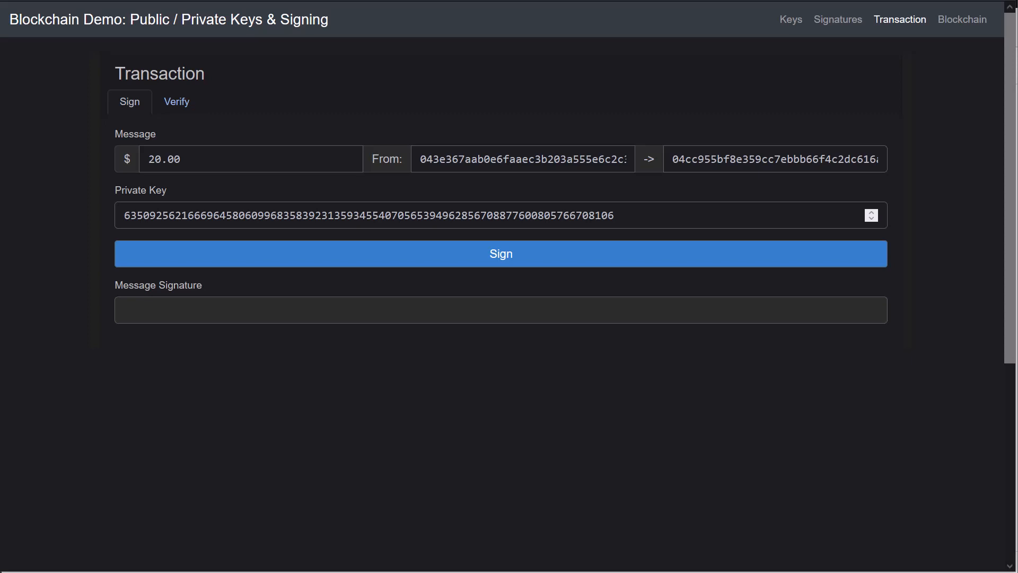
double_click(165, 159)
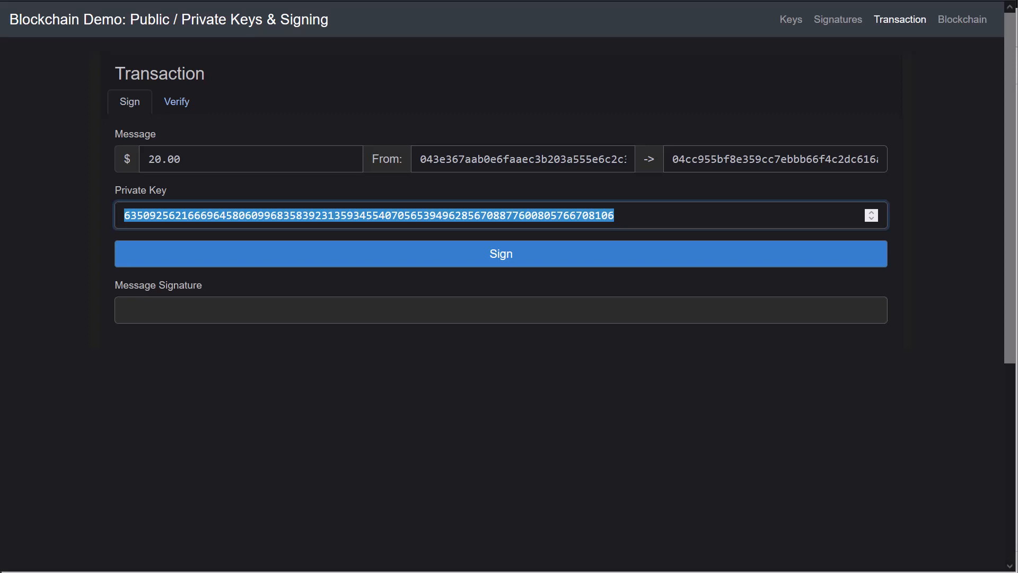
click(774, 159)
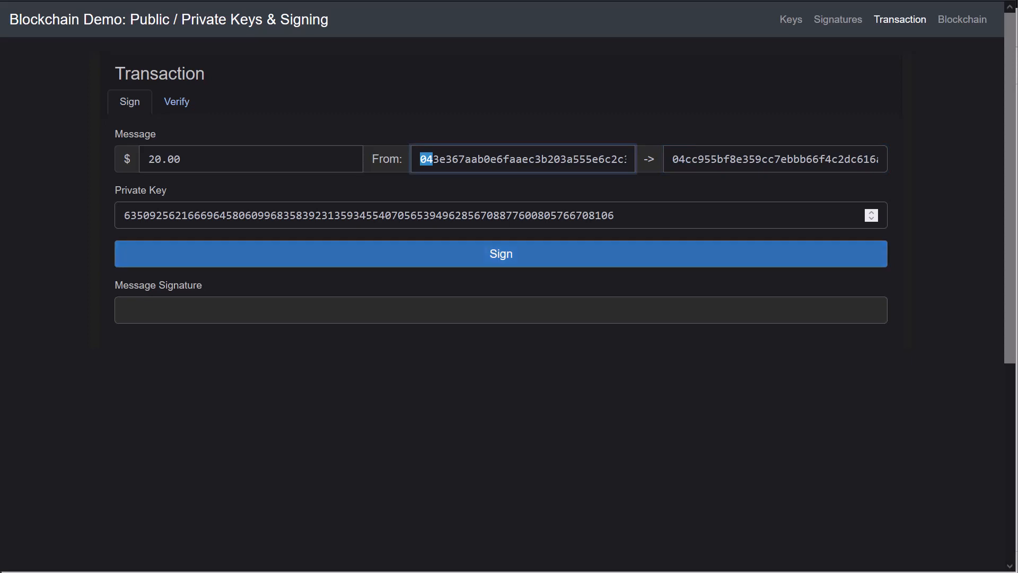
click(501, 253)
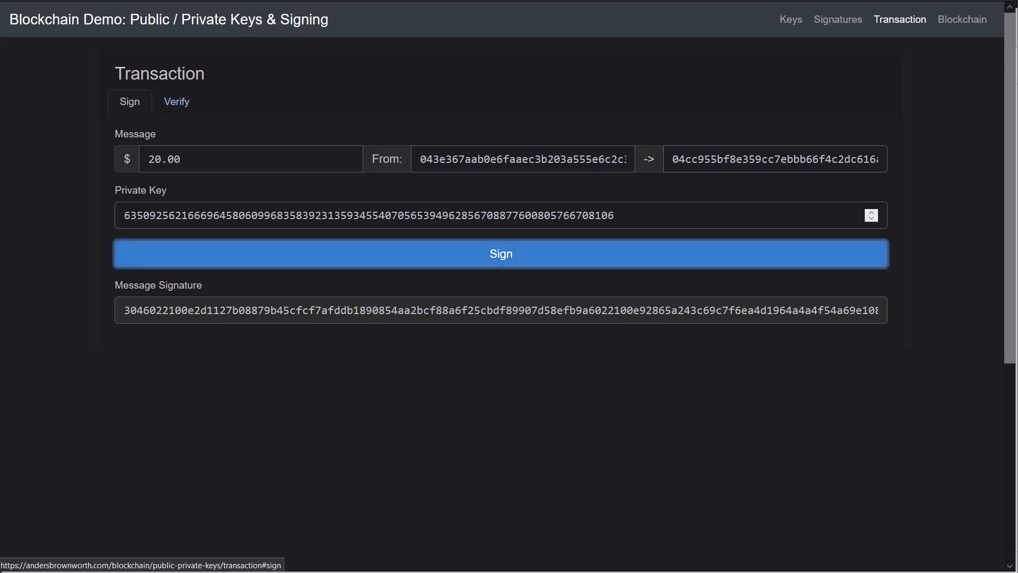
Step: Verify the $20.00 transaction, then change the amount to 21.00 so verification fails
click(176, 101)
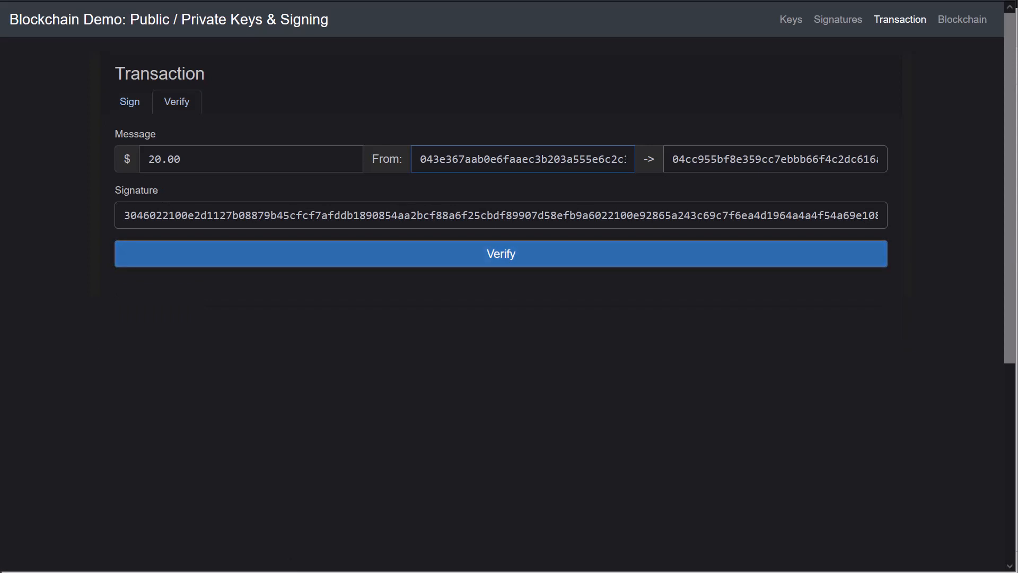
click(500, 253)
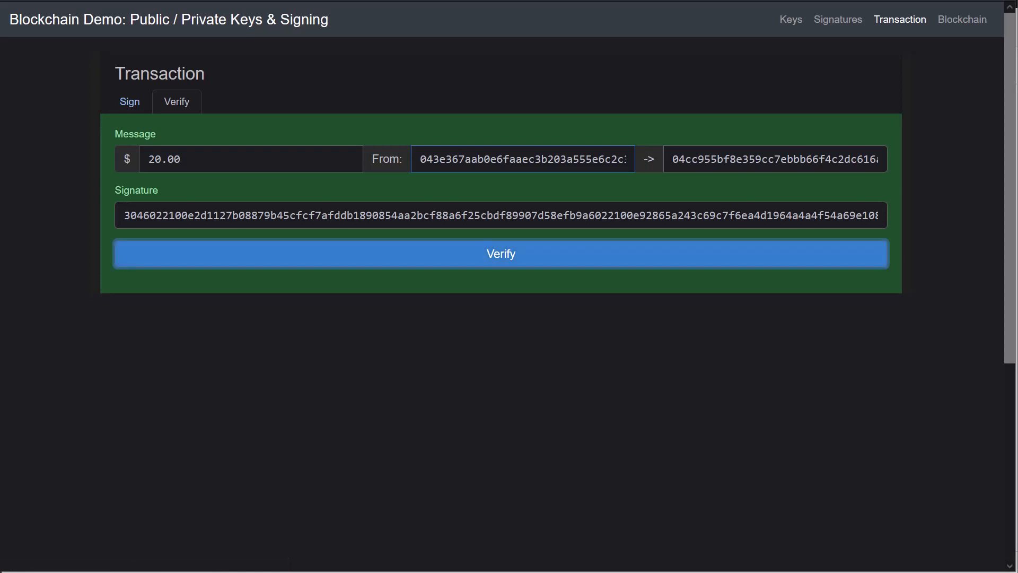
click(249, 159)
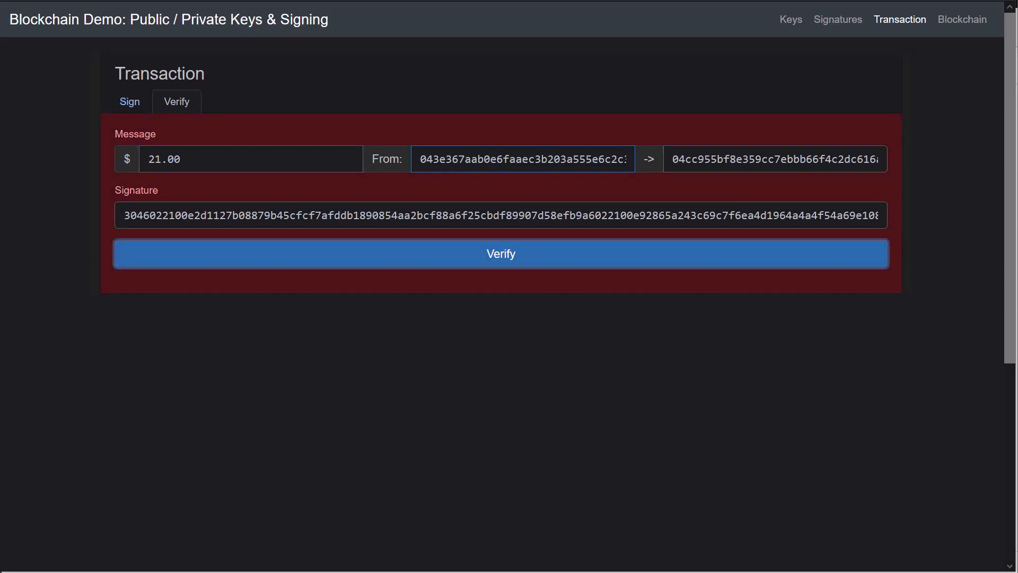
click(501, 253)
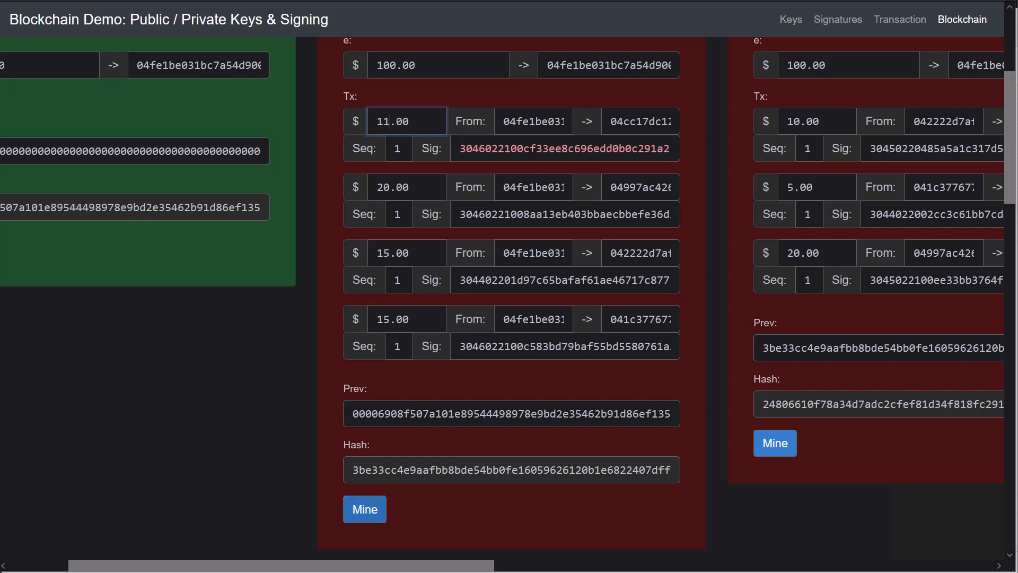
Step: Edit the block's first transaction amount to 11.00, invalidating the block
click(364, 509)
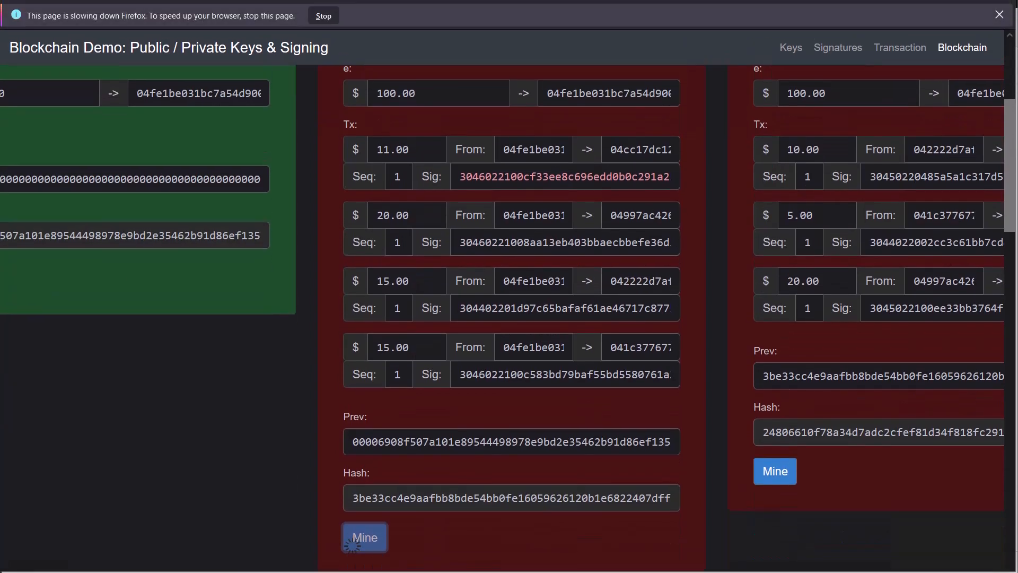
Step: Mine block 2 until it turns green with a new zero-prefixed hash
click(365, 537)
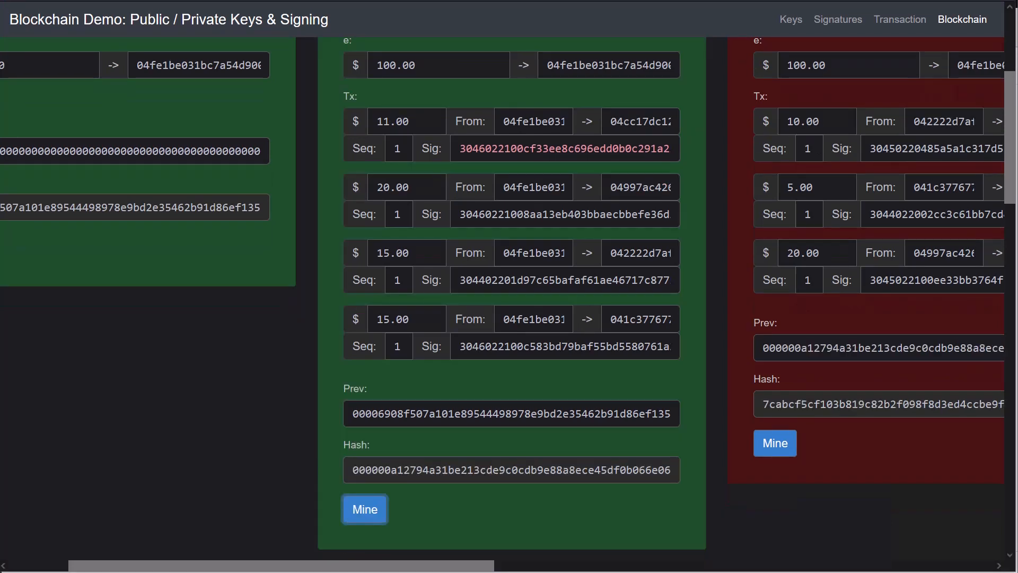
double_click(368, 469)
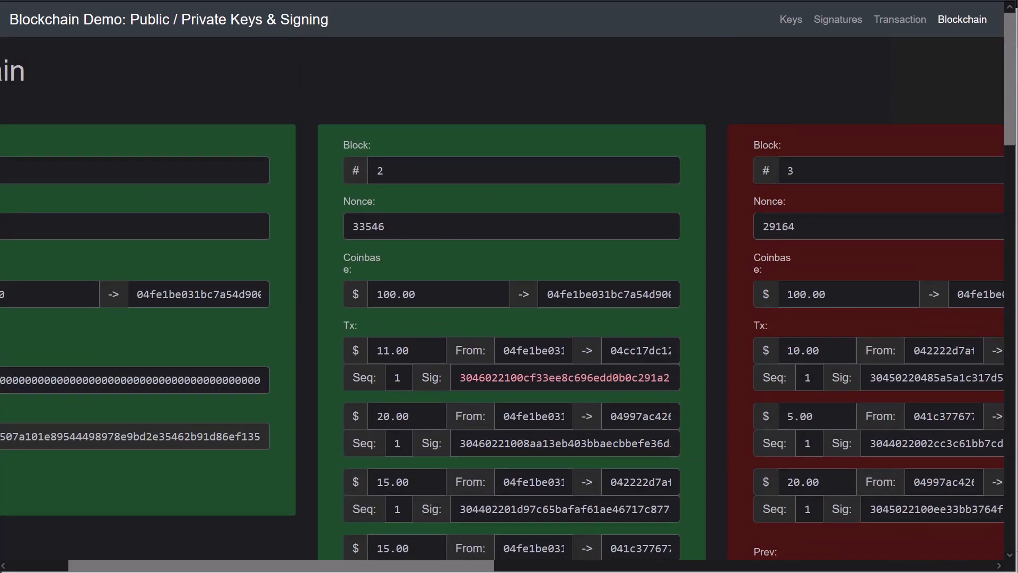
double_click(513, 377)
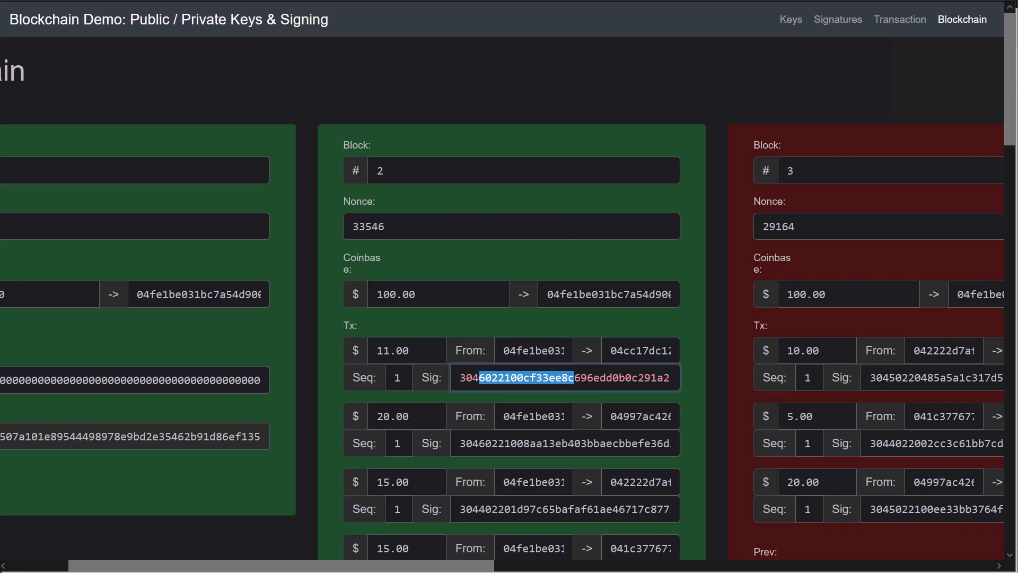
click(534, 351)
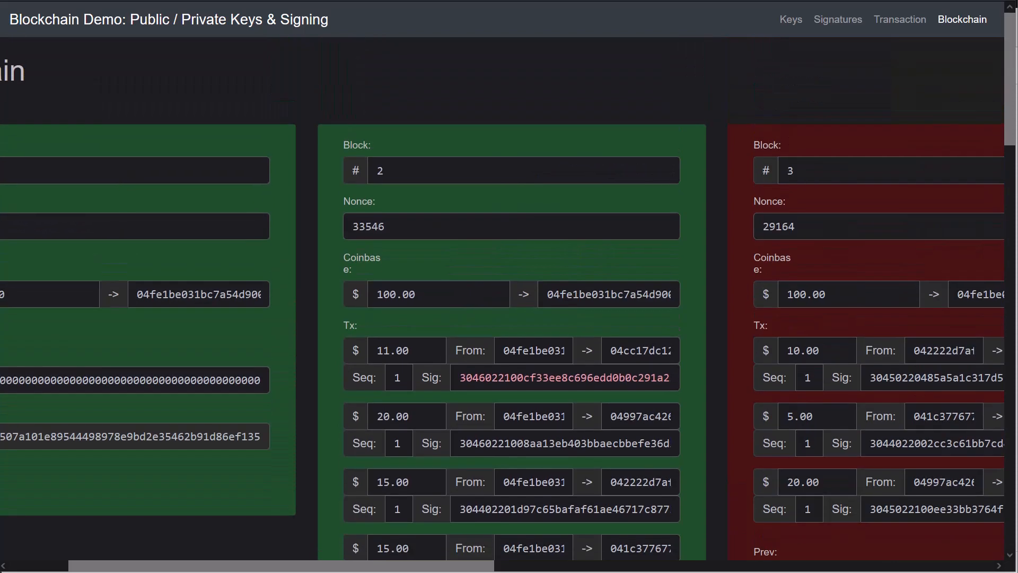
scroll(down, 3)
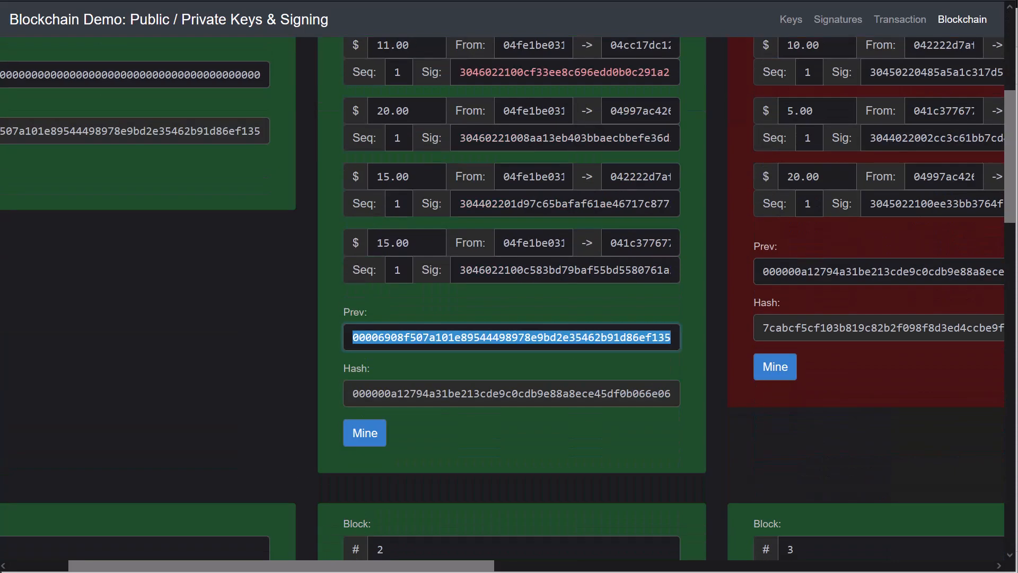
click(511, 393)
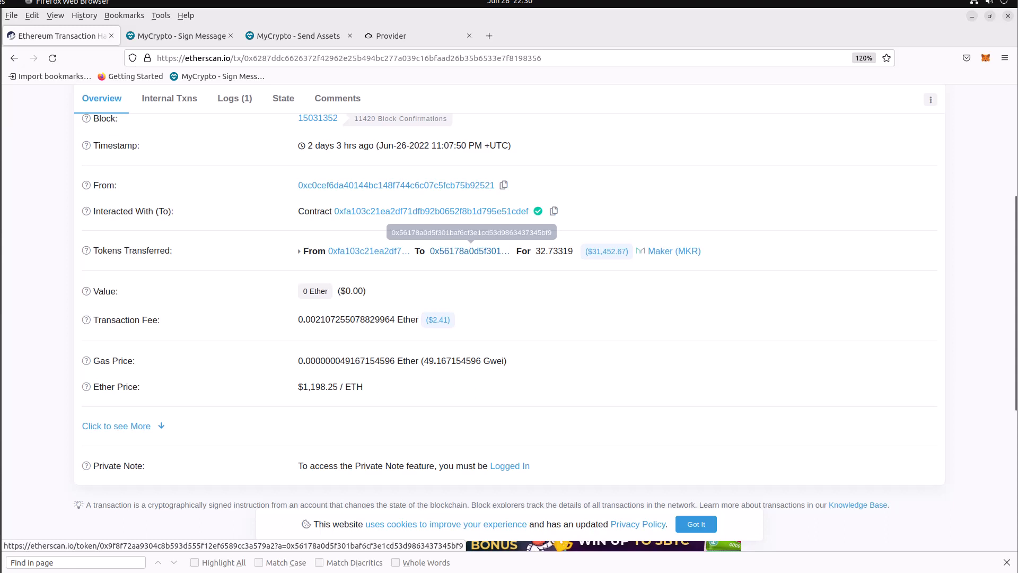
Step: Choose MetaMask on MyCrypto's Sign Message page and approve connecting Account 1
click(177, 36)
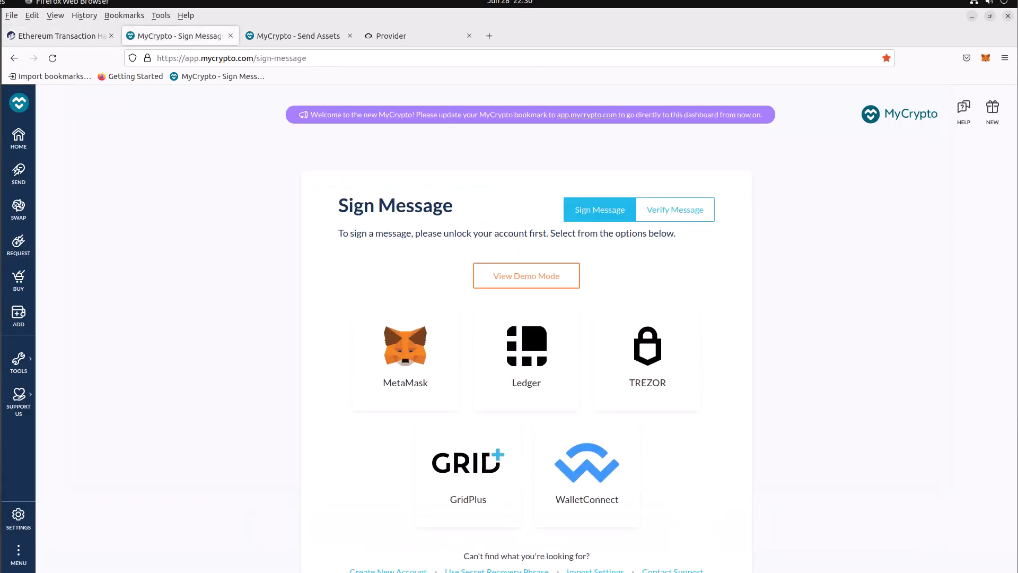
click(405, 346)
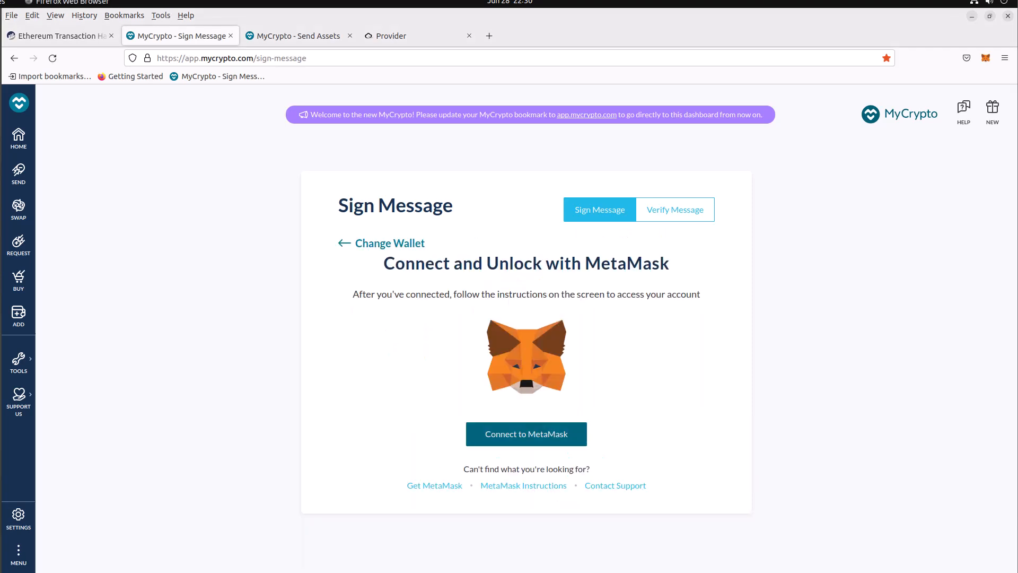
click(526, 434)
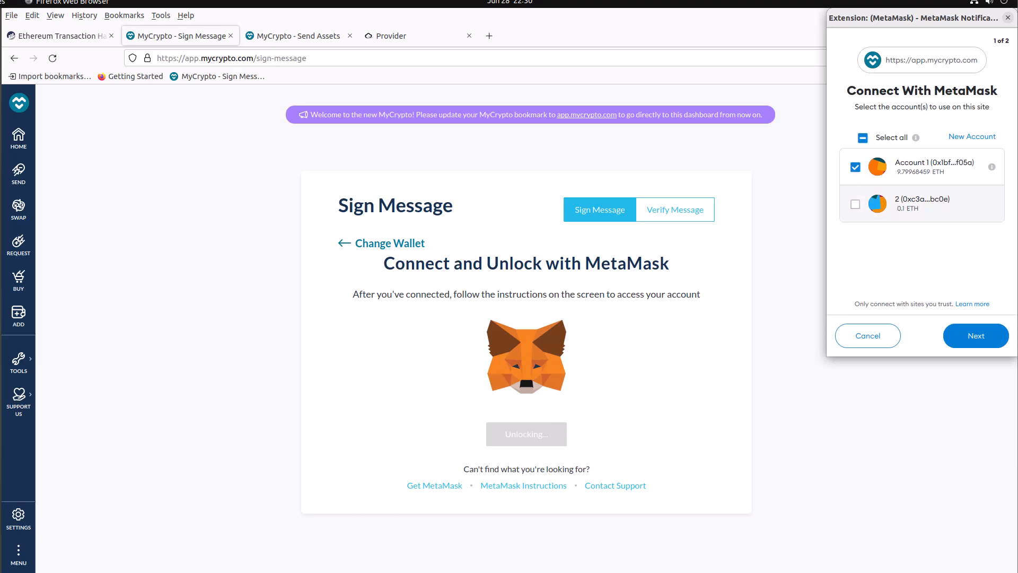
click(975, 335)
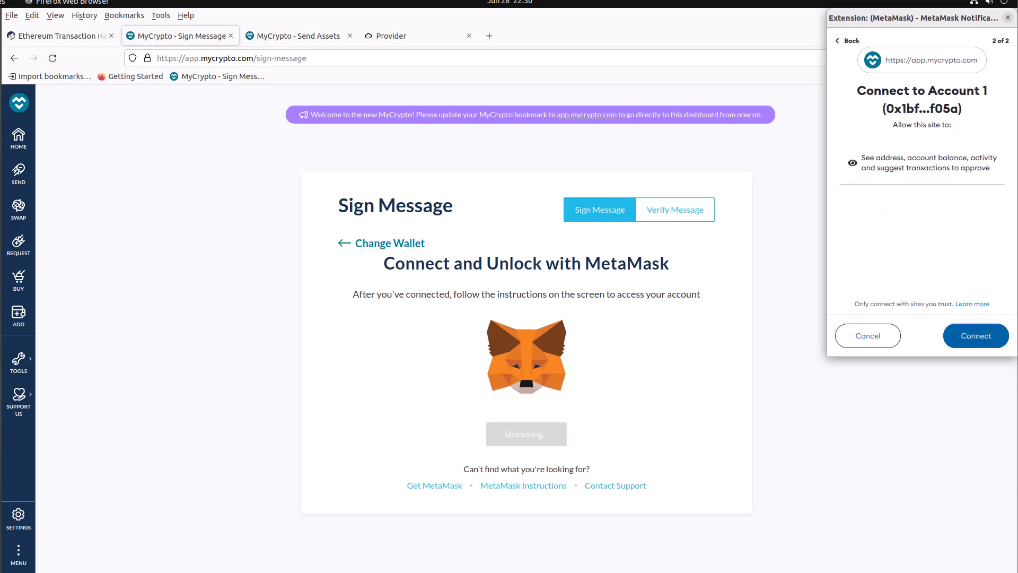
click(974, 336)
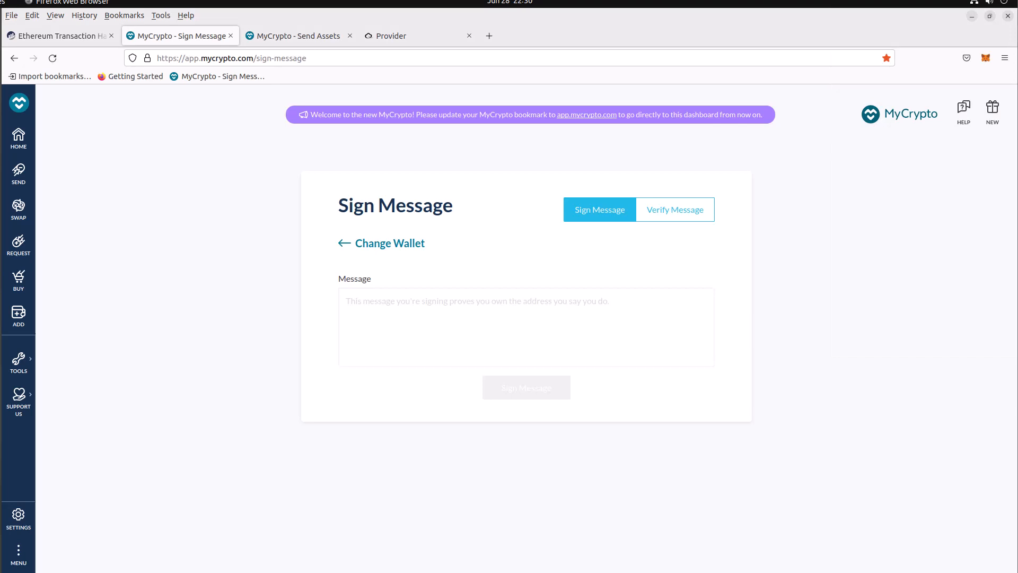
Step: Enter the message 'test' and approve the MetaMask signature request
click(526, 327)
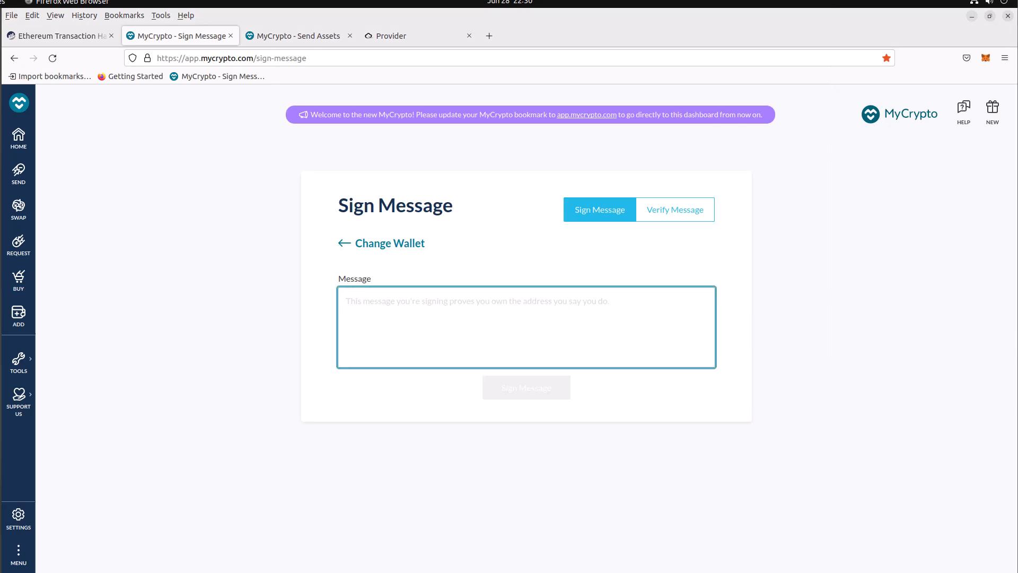
text(test)
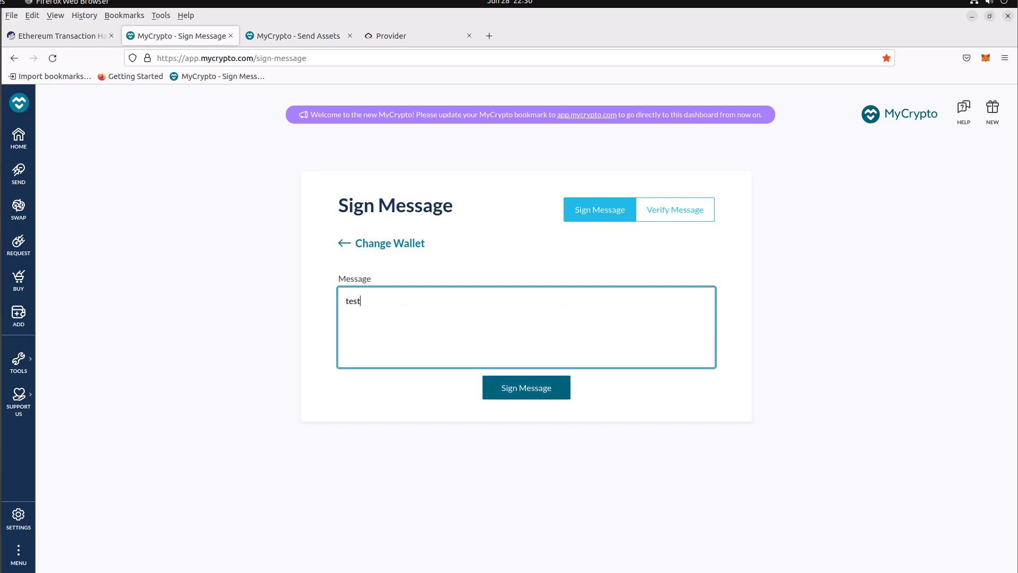
click(526, 387)
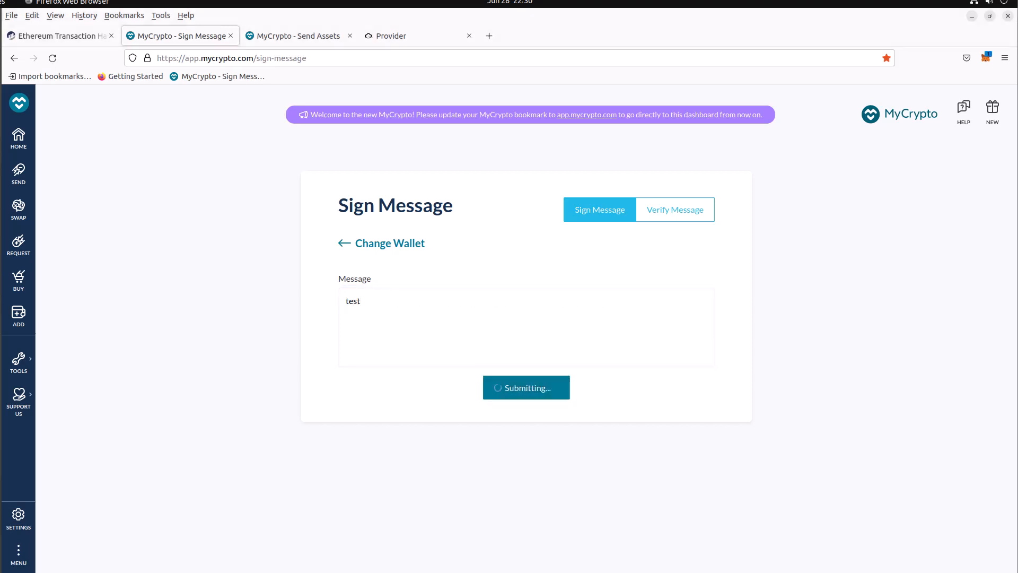
click(526, 387)
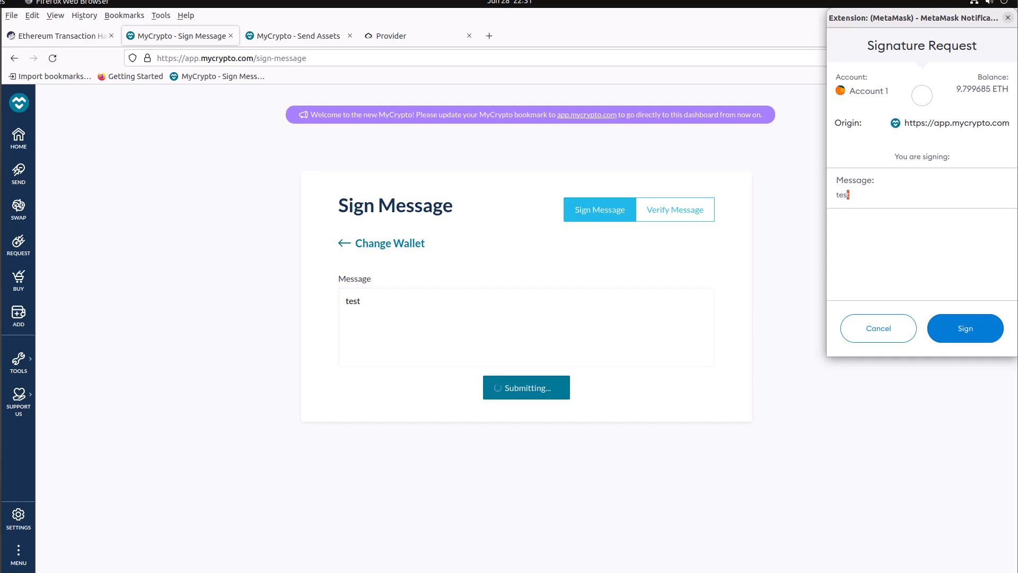
click(965, 328)
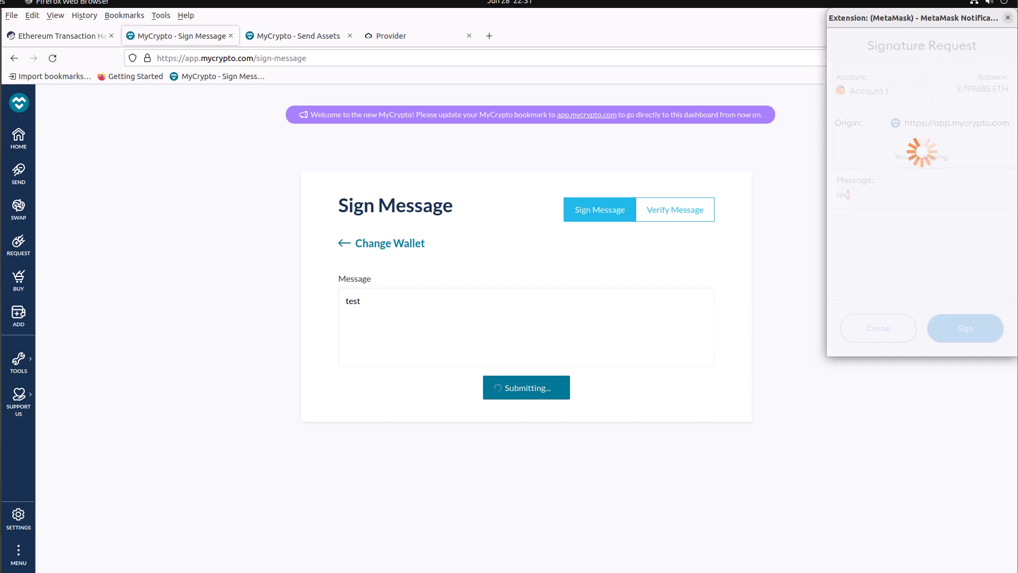
click(965, 328)
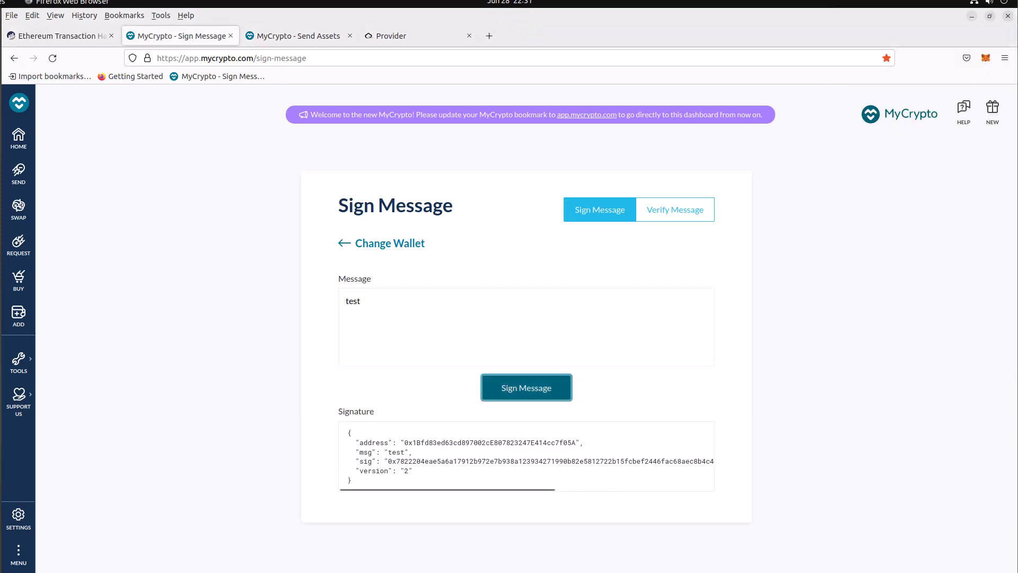
Step: Match the signer address to Account 1's 0x1Bfd83ed…f05A in the address bar, then select the signature
double_click(490, 442)
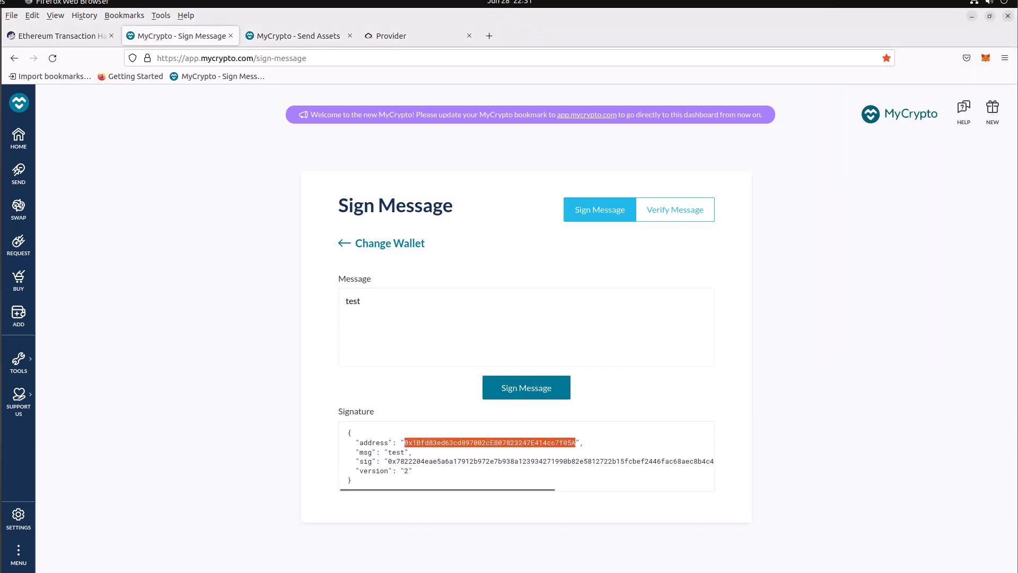
click(986, 58)
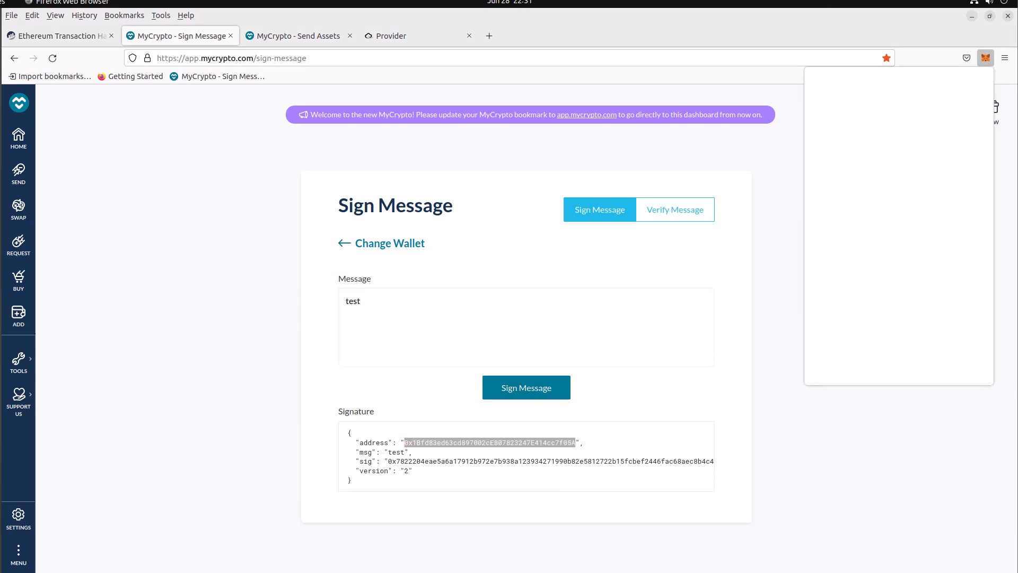
click(986, 58)
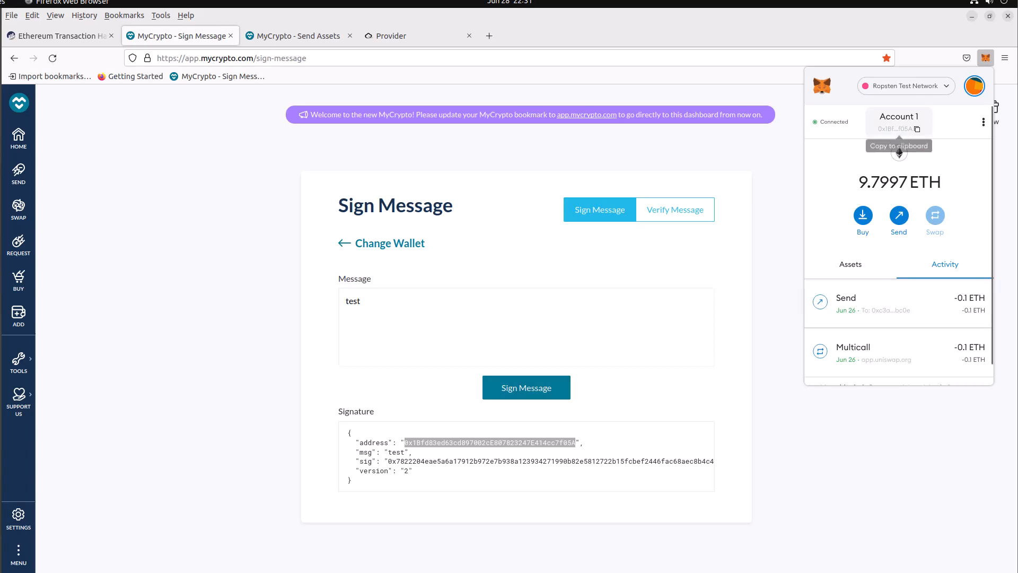
click(231, 58)
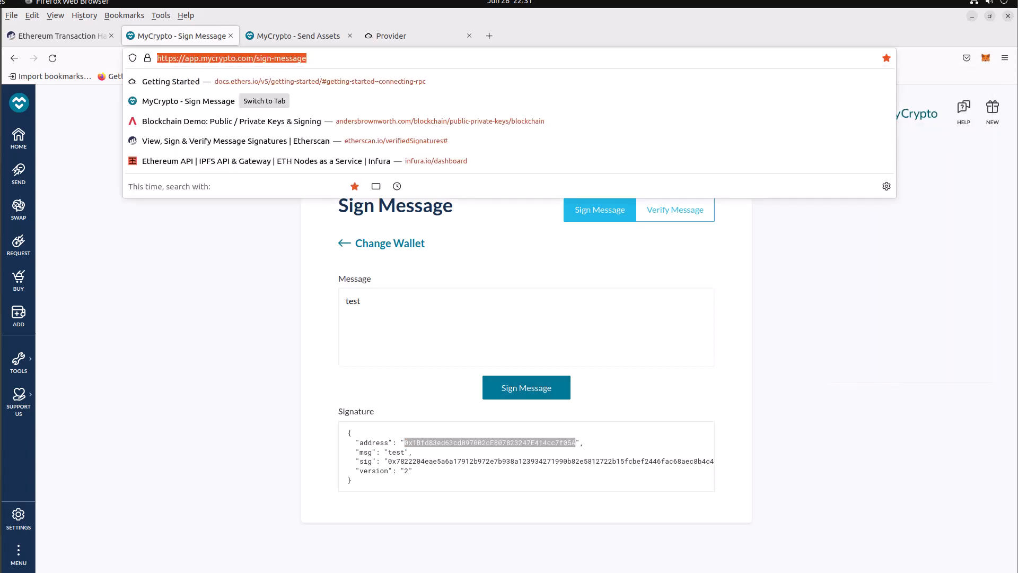
text(0x1Bfd83ed63cd897002cE807823247E414cc7f05A)
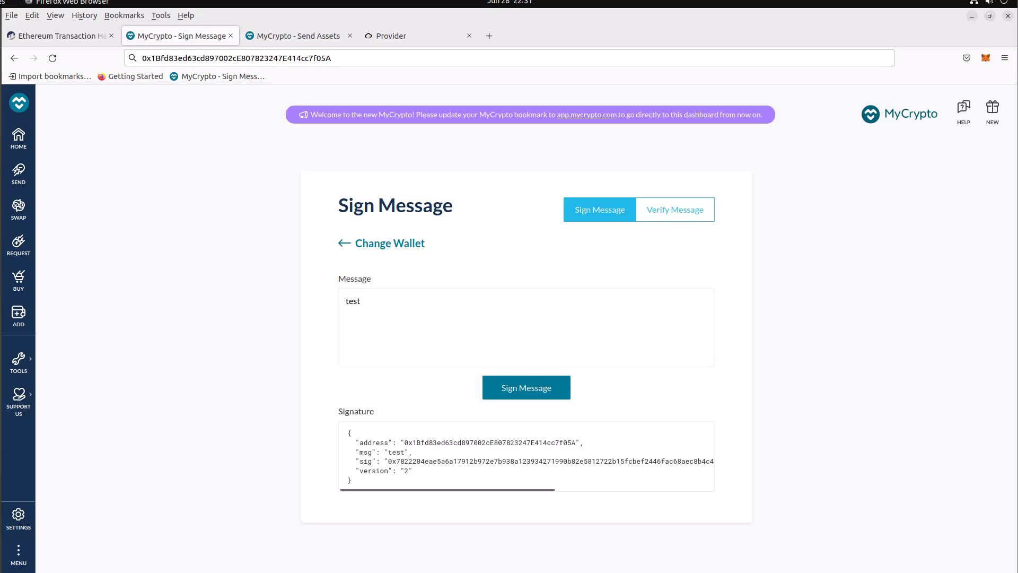
double_click(397, 452)
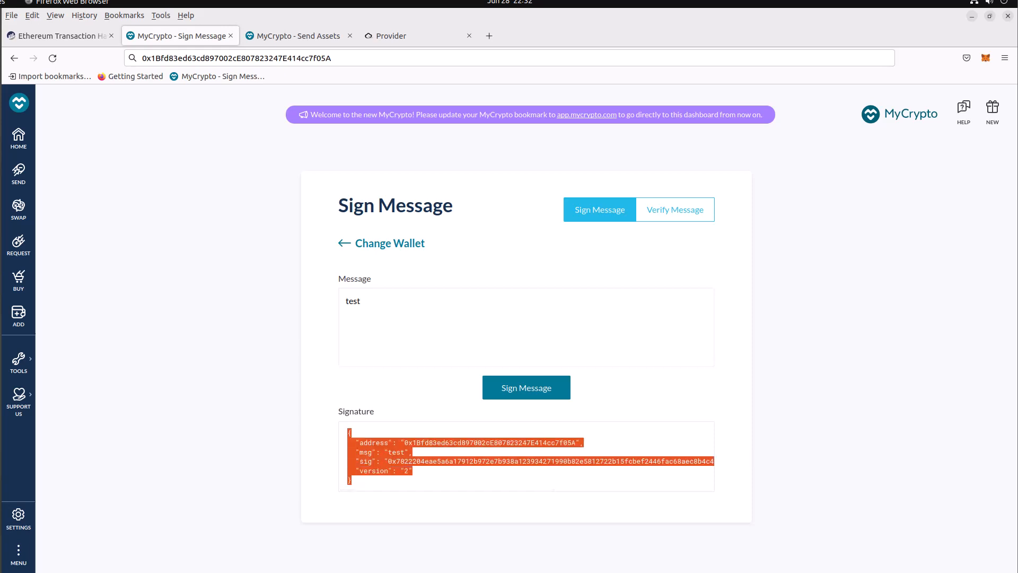
Step: Verify the signature from 0x1Bfd…f05A, see it rejected with 1 changed to 2, then verified once restored
click(674, 209)
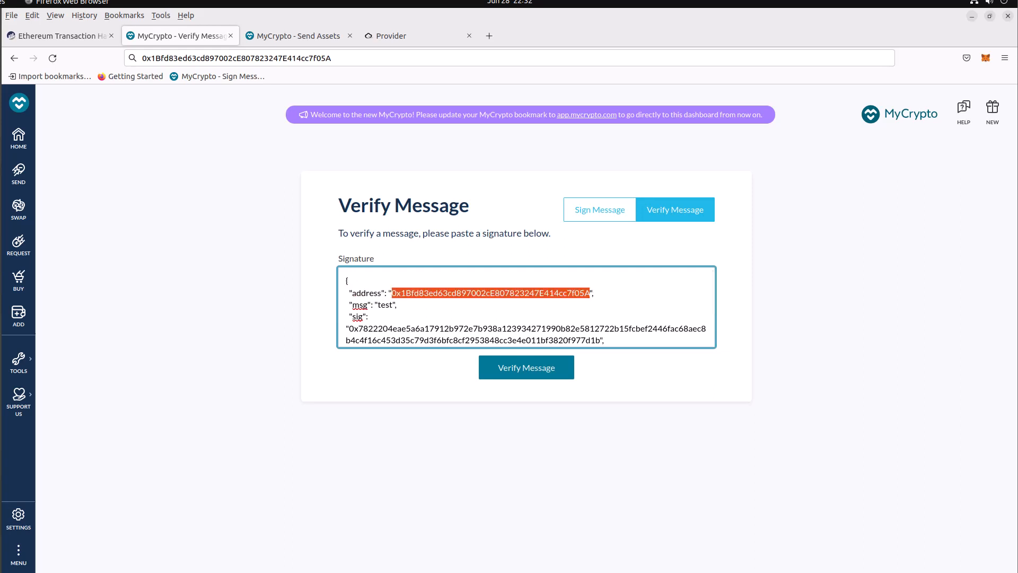
click(526, 367)
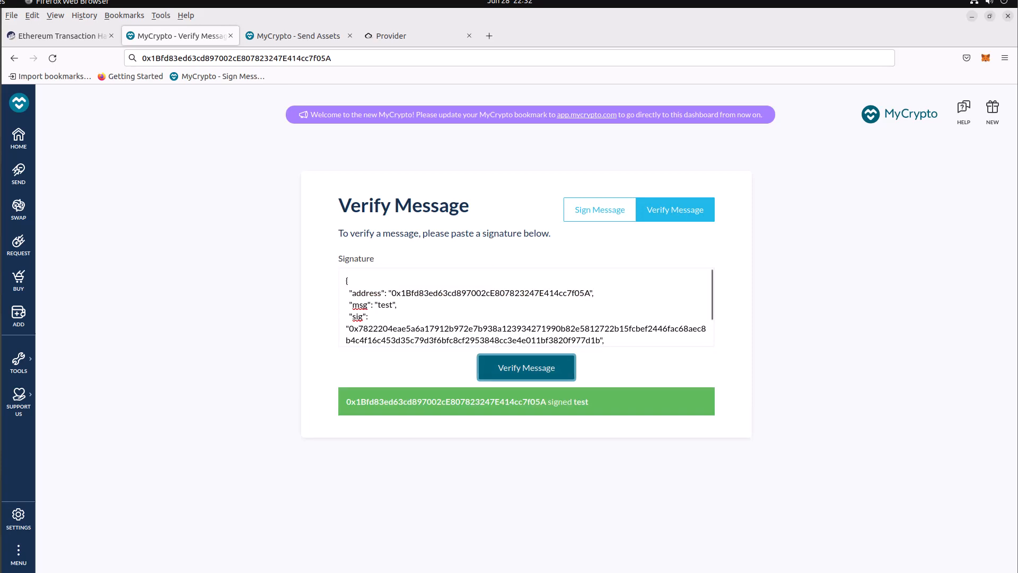
click(403, 292)
text(2)
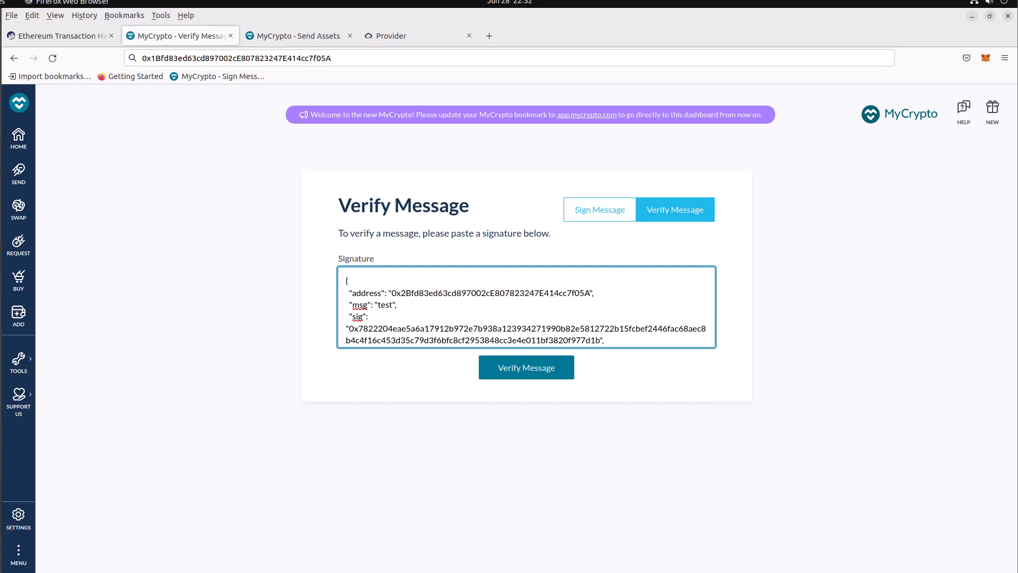
click(526, 367)
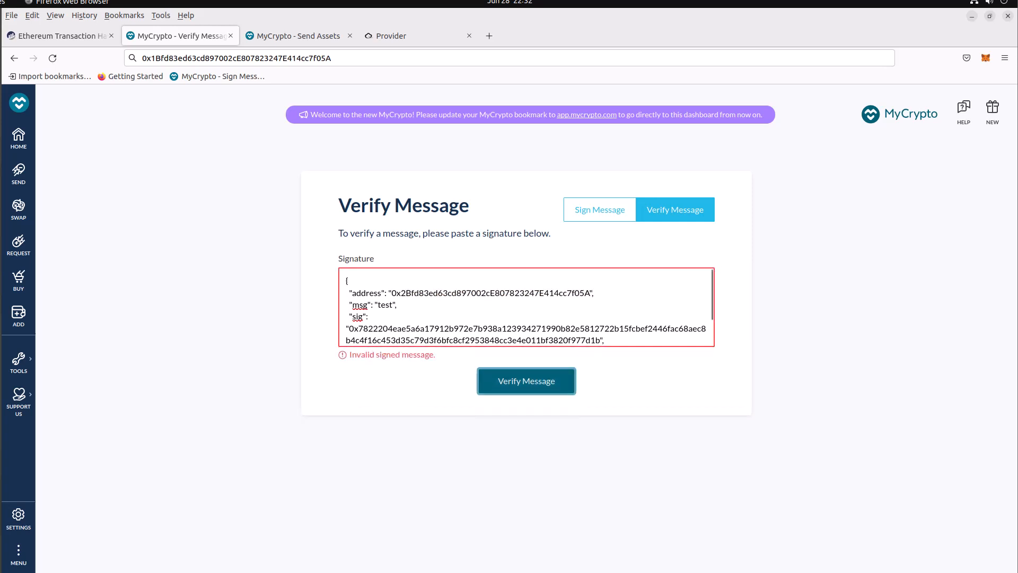
double_click(385, 306)
text(1)
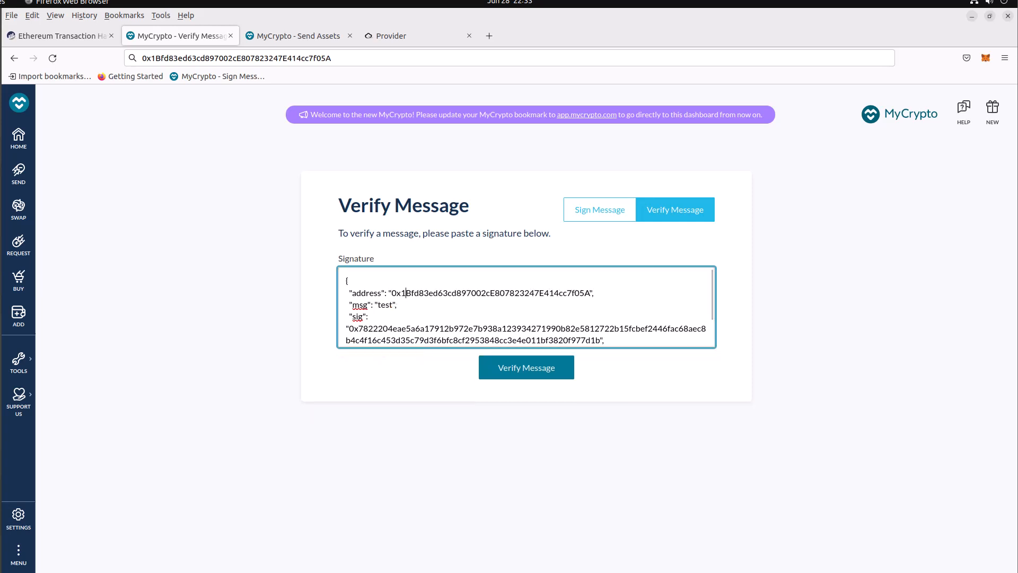
click(526, 367)
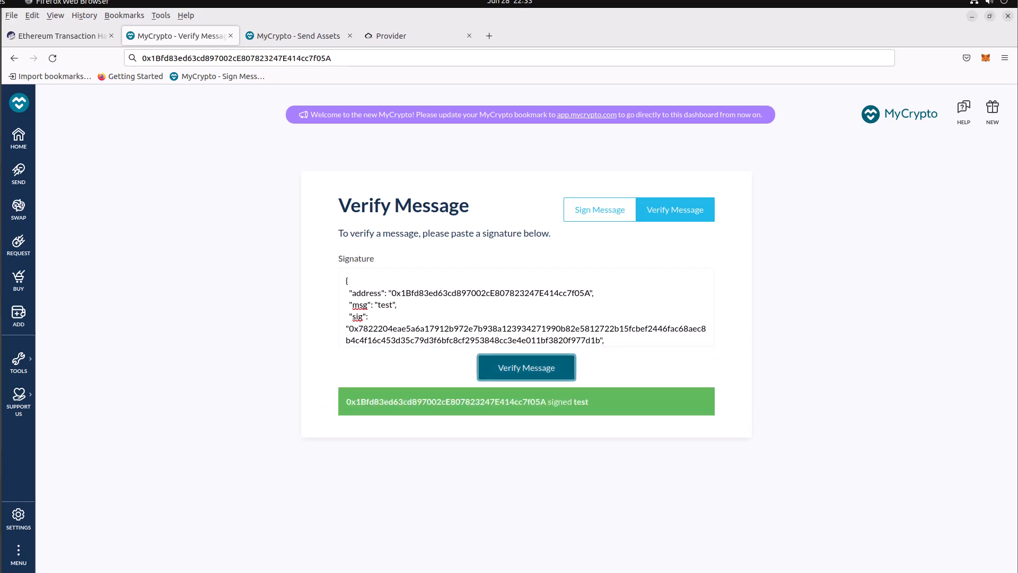